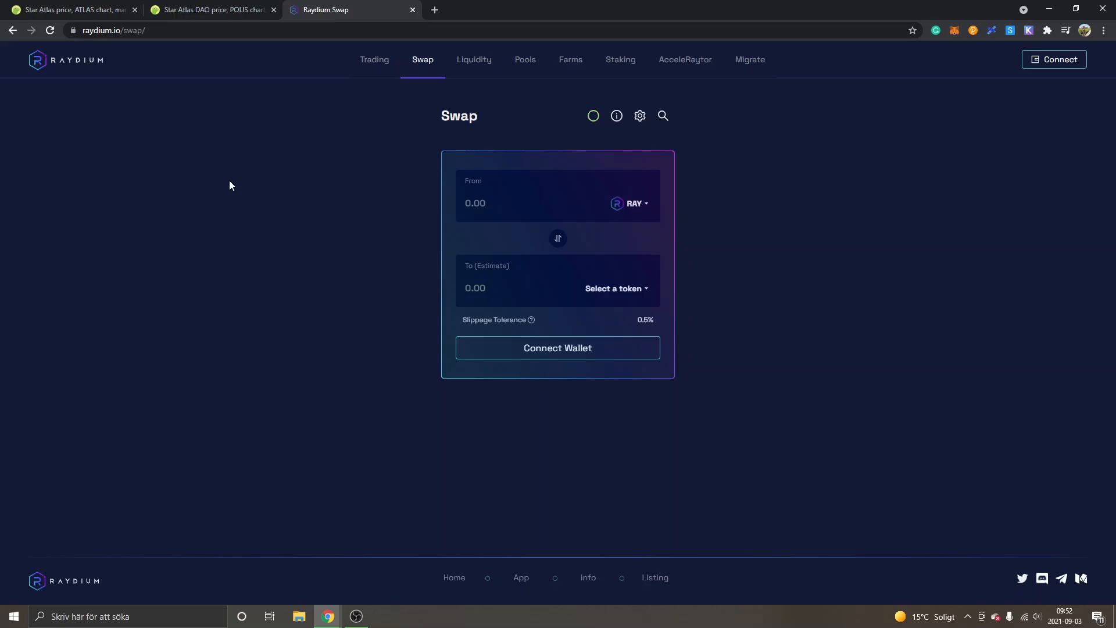
pyautogui.moveTo(76, 63)
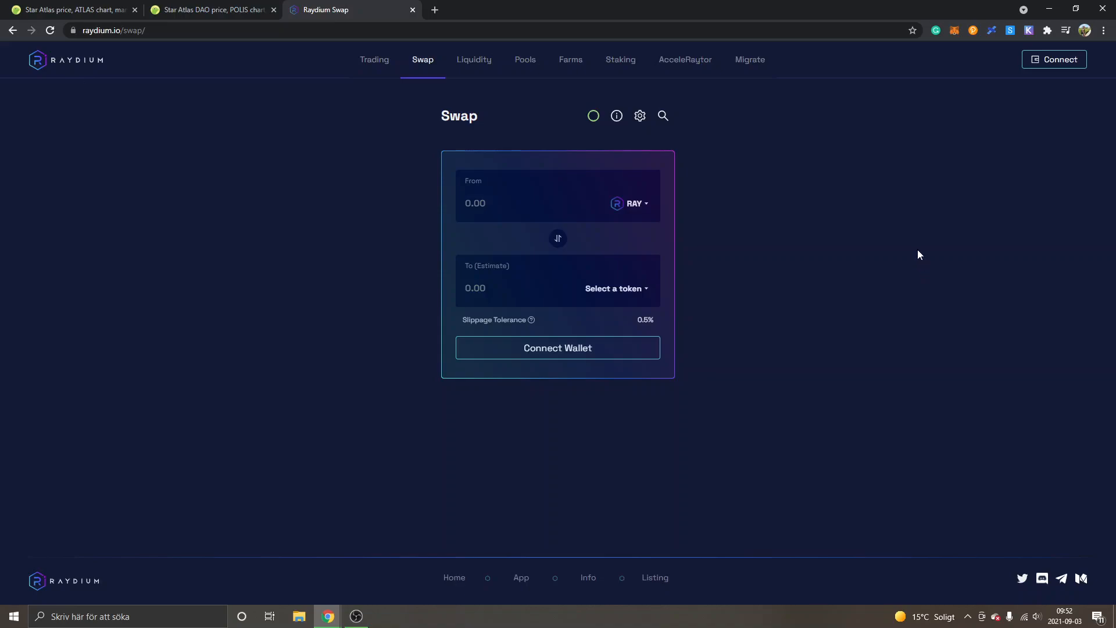
# - Bring up Raydium's 'Connect to a wallet' list from the Connect Wallet button
pyautogui.click(558, 347)
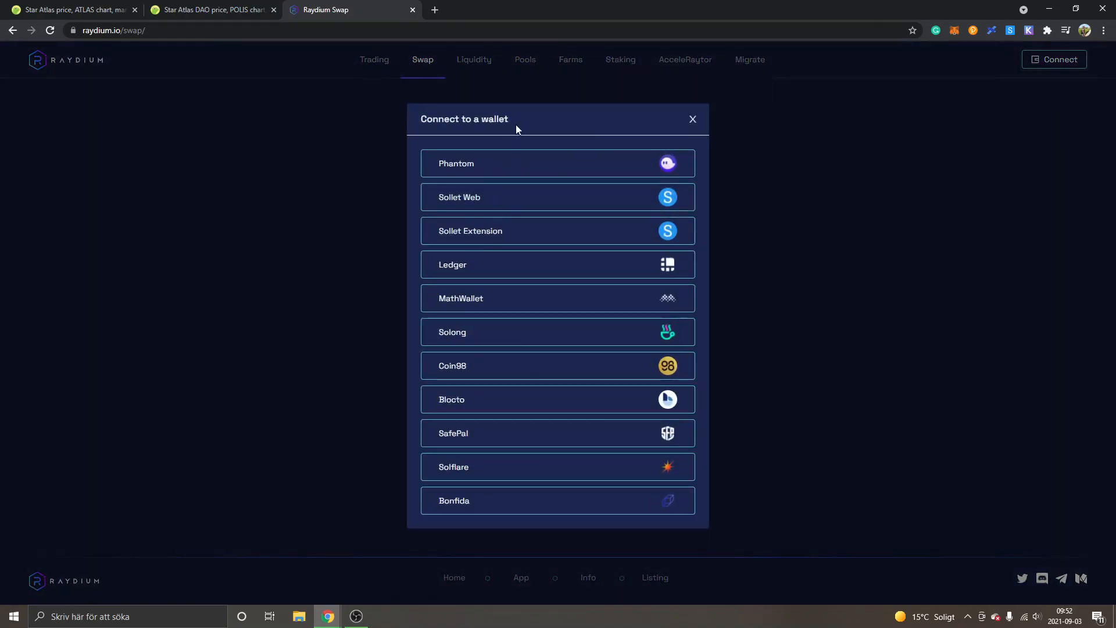
pyautogui.moveTo(531, 140)
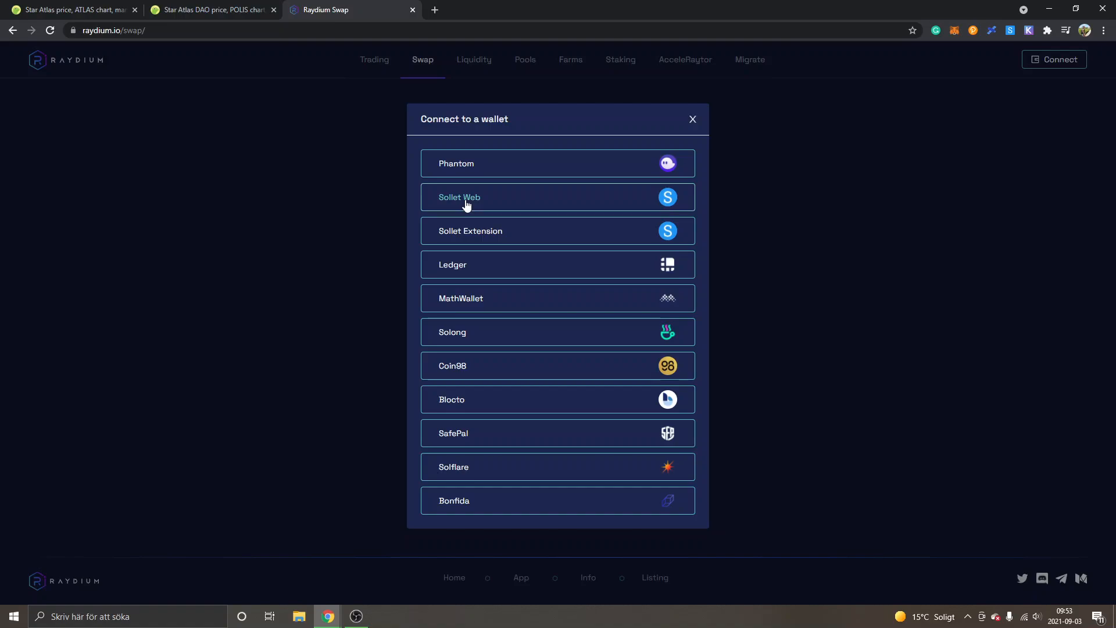
pyautogui.moveTo(456, 173)
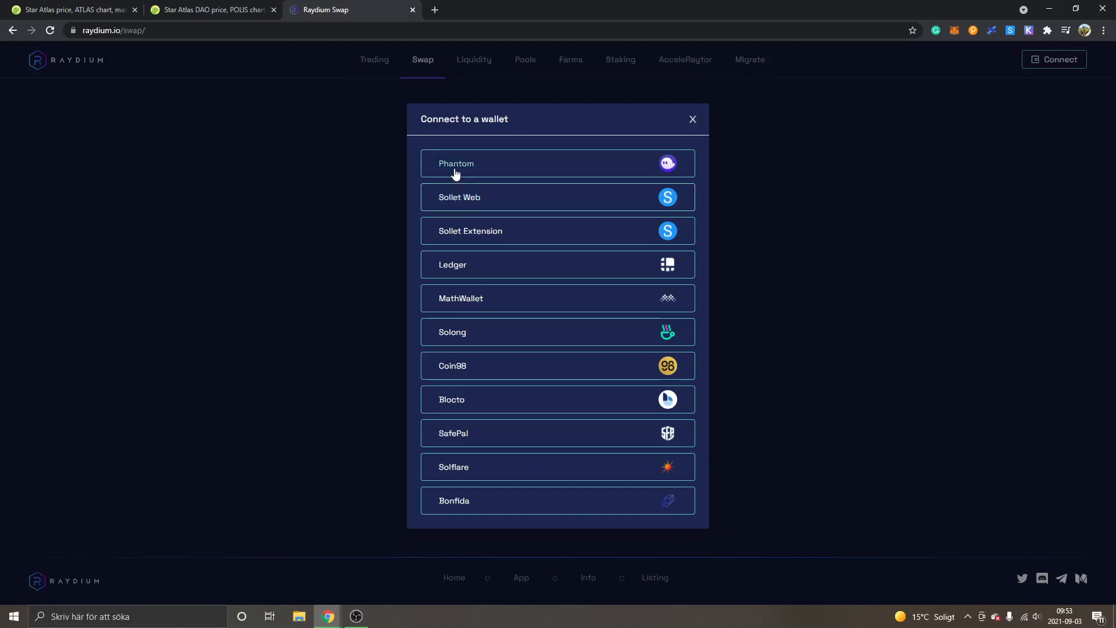
pyautogui.moveTo(447, 206)
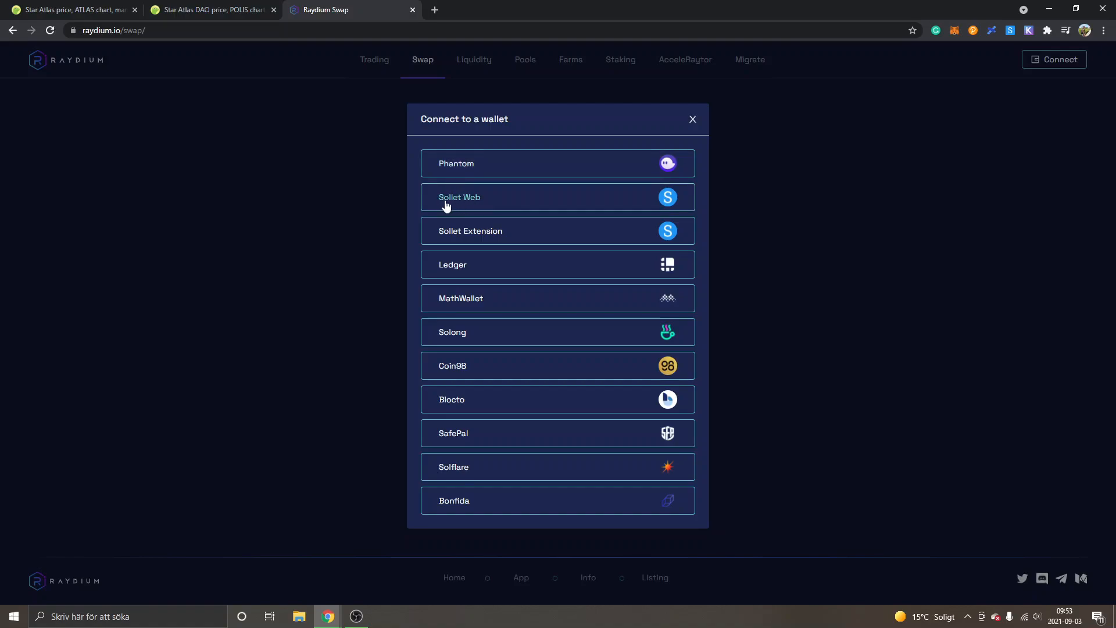
pyautogui.moveTo(411, 195)
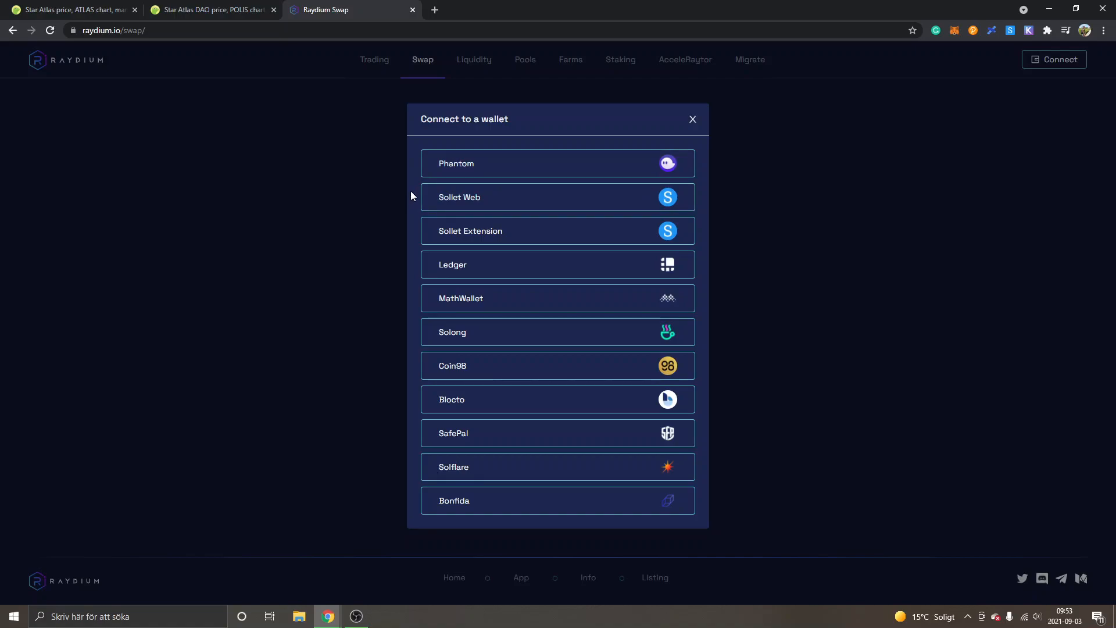
pyautogui.moveTo(793, 158)
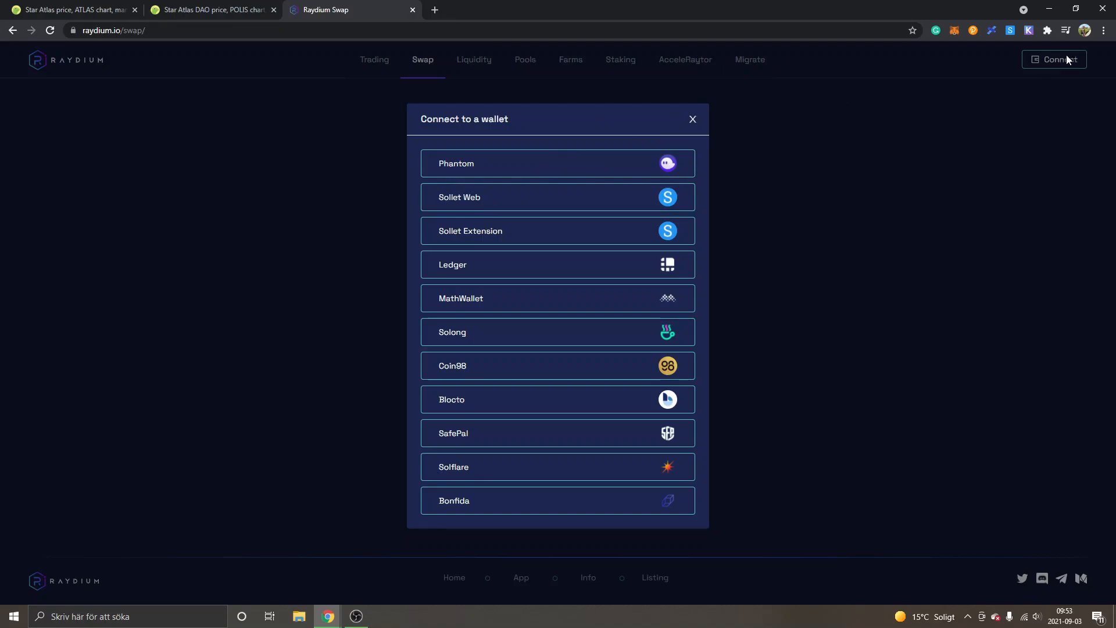
pyautogui.moveTo(461, 208)
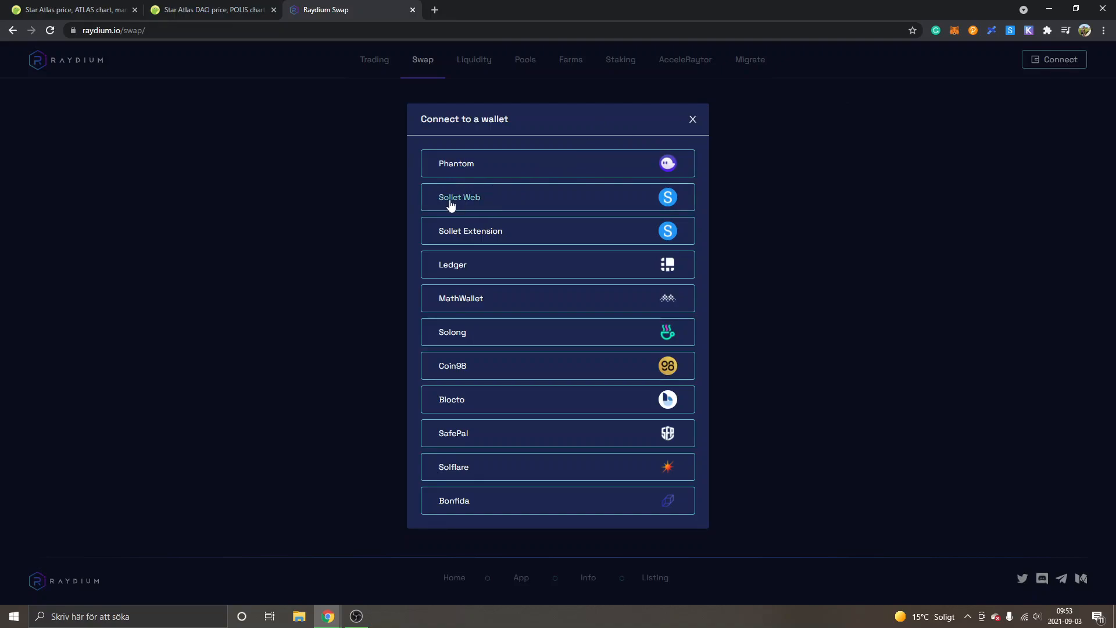
# - Connect the Sollet web wallet and allow raydium.io access to the Solana account
pyautogui.click(459, 198)
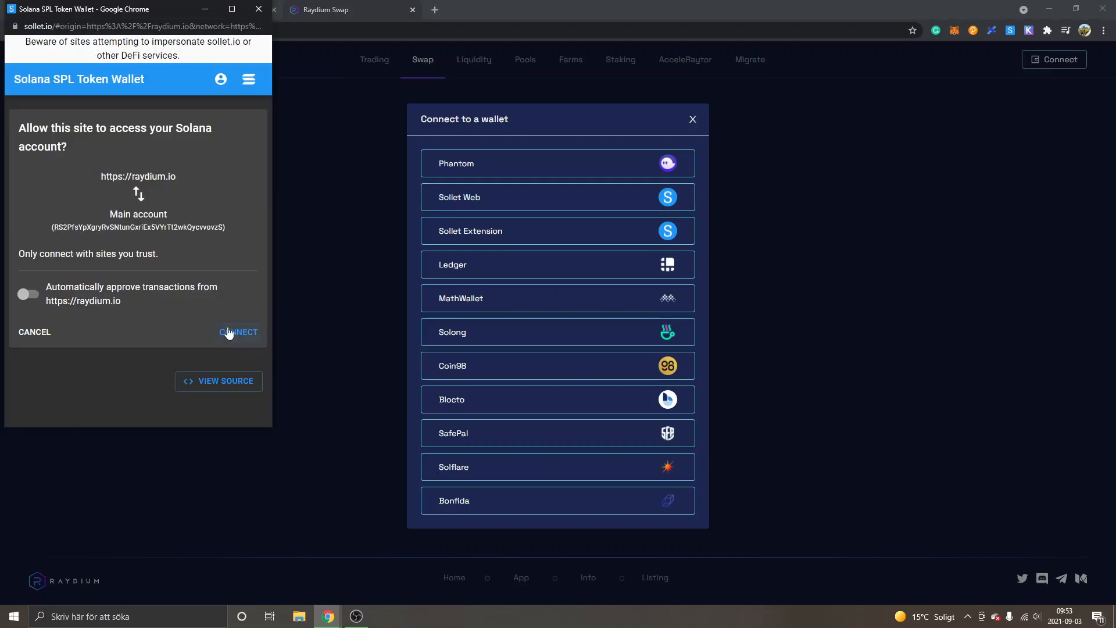
pyautogui.moveTo(237, 337)
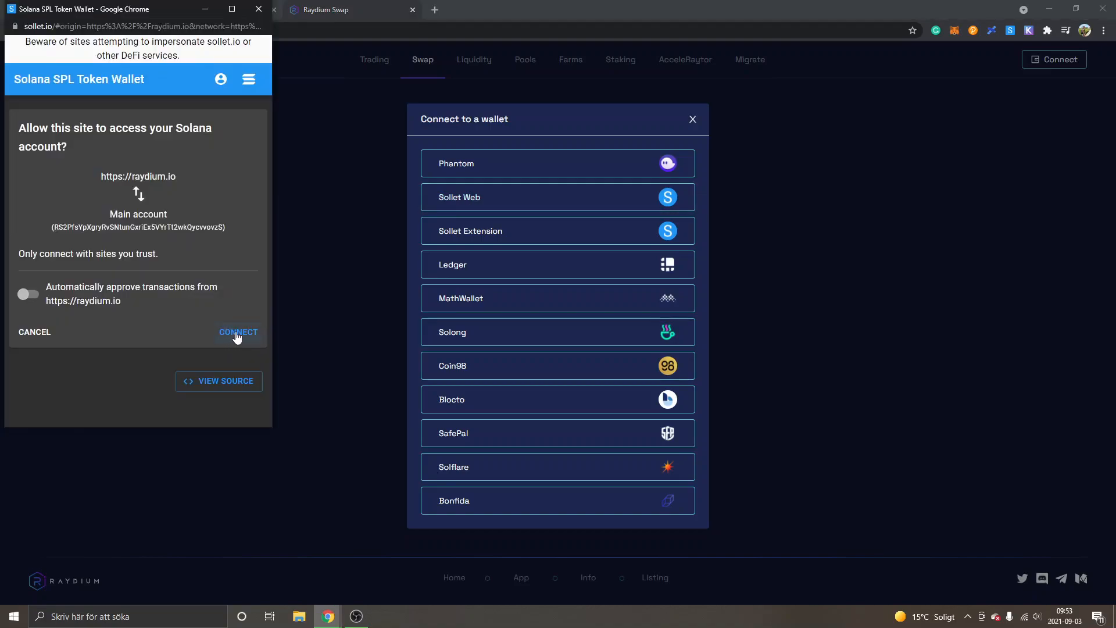
pyautogui.click(238, 332)
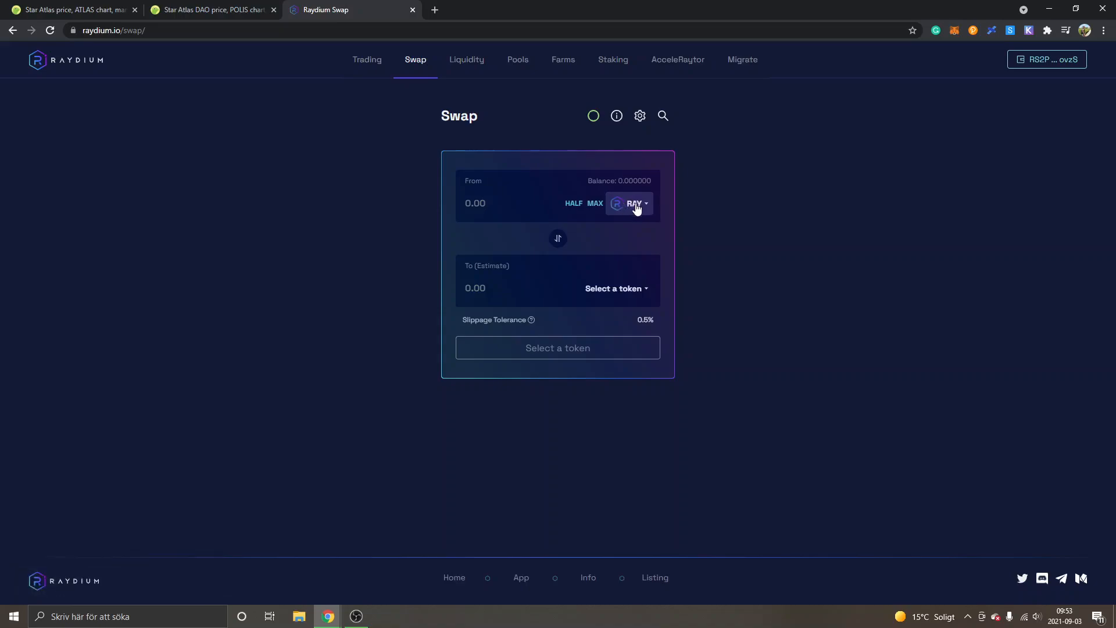
# - Pair SOL to ATLAS in the swap form and begin entering the SOL amount
pyautogui.click(632, 203)
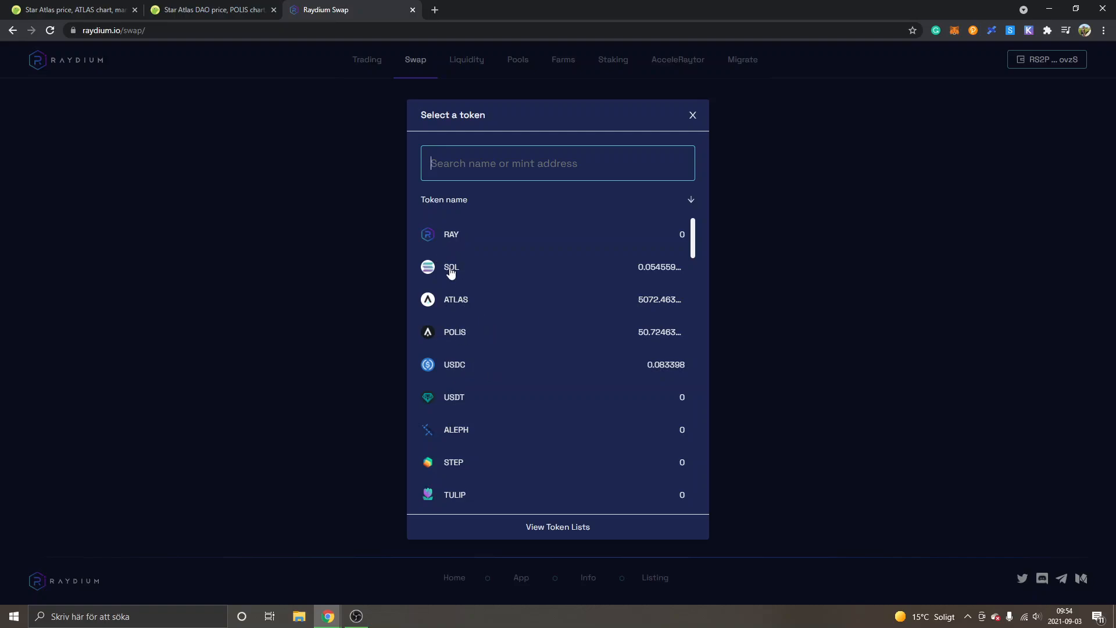
pyautogui.moveTo(456, 276)
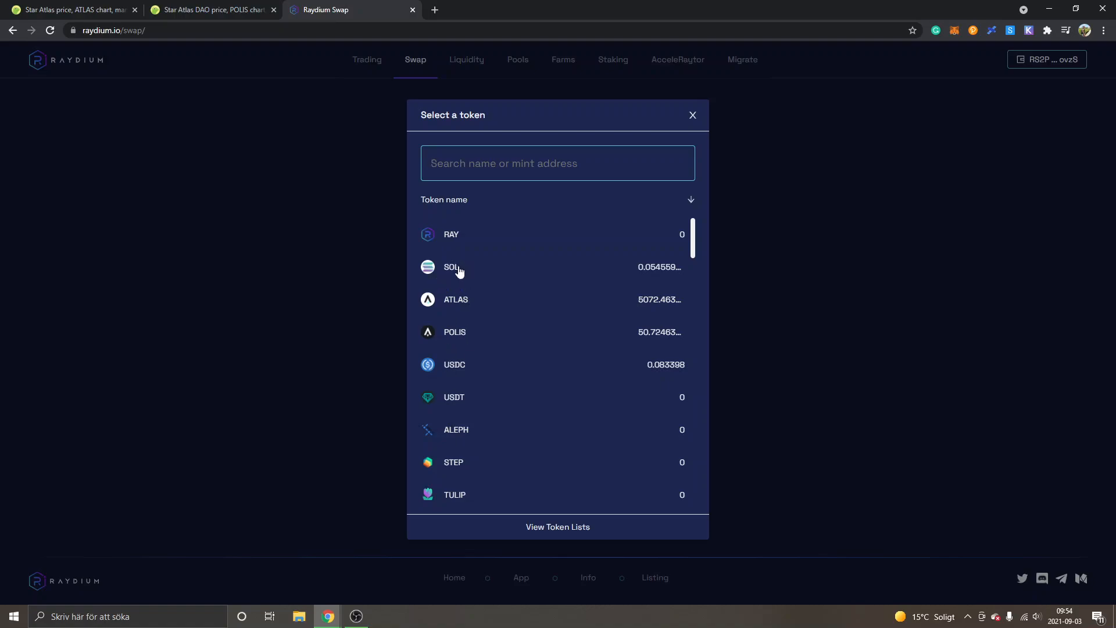
pyautogui.moveTo(452, 272)
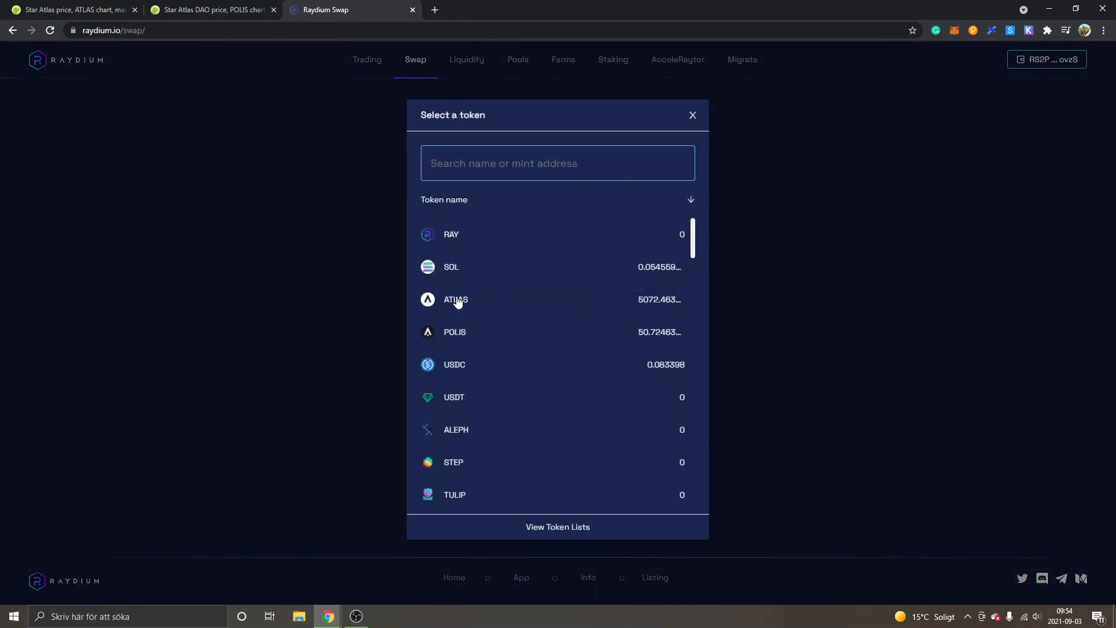
pyautogui.click(456, 298)
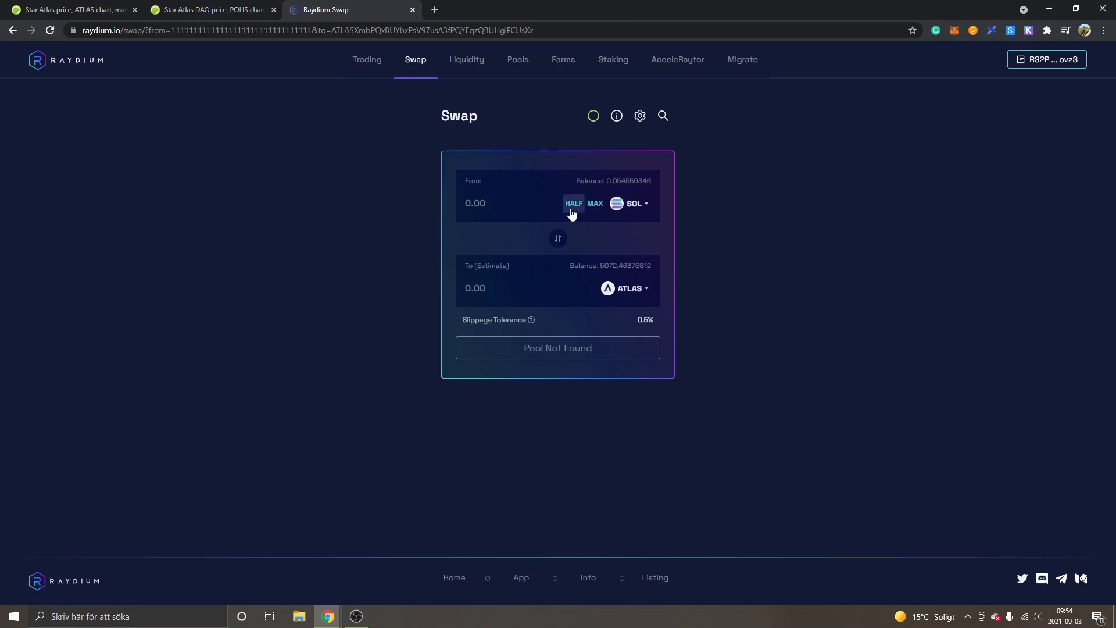
pyautogui.click(573, 203)
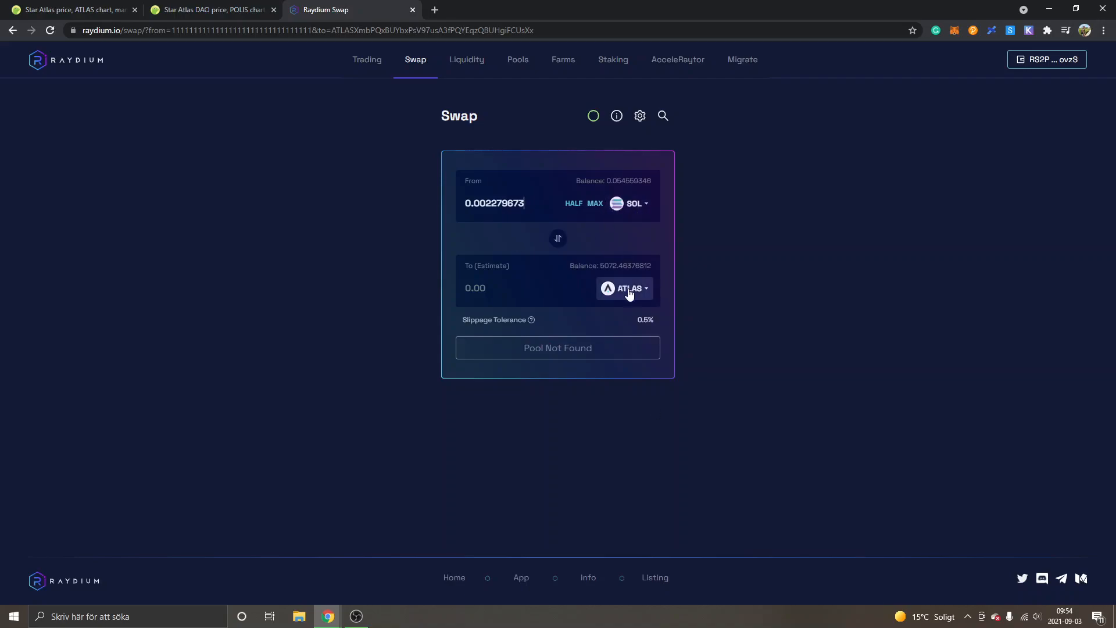
# - Switch the destination token to USDC and enter 0.002279673 SOL to swap
pyautogui.click(627, 289)
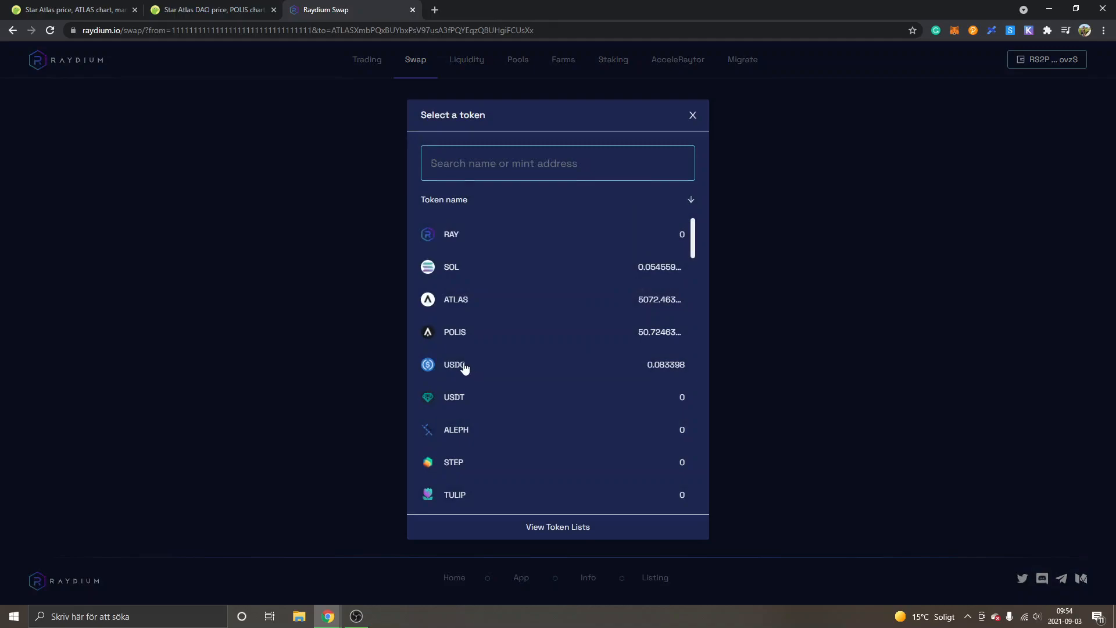
pyautogui.click(451, 266)
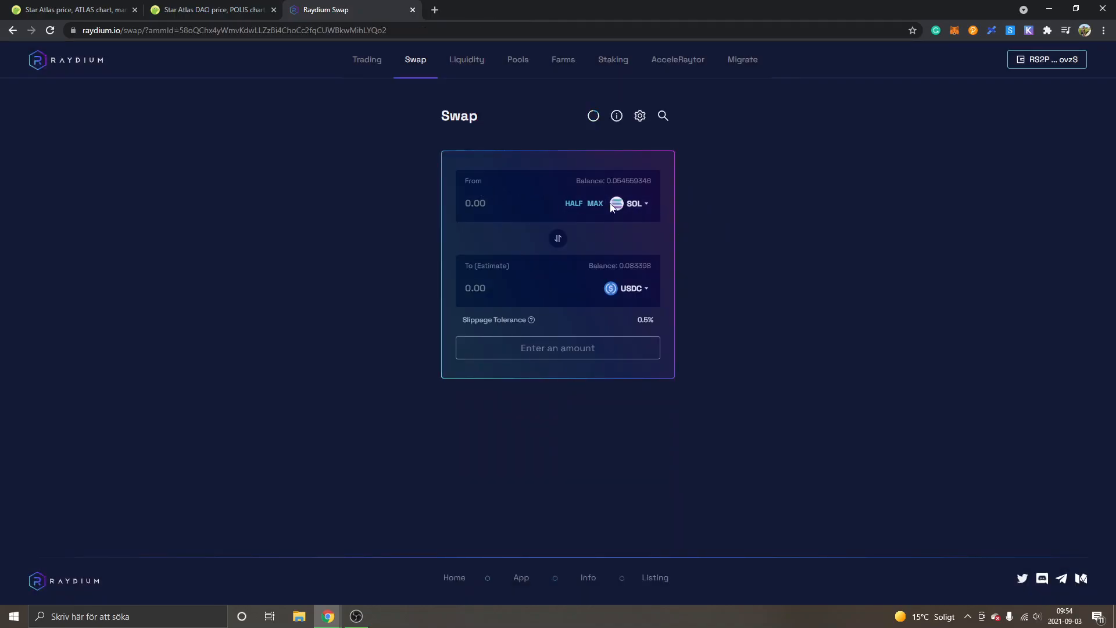
pyautogui.moveTo(632, 288)
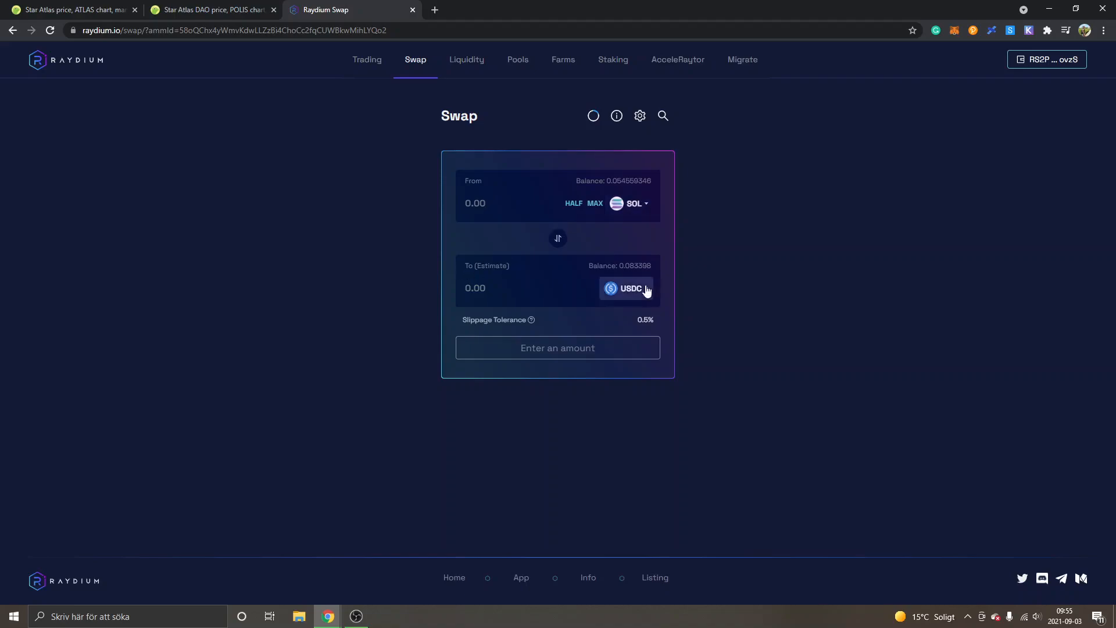
pyautogui.moveTo(584, 180)
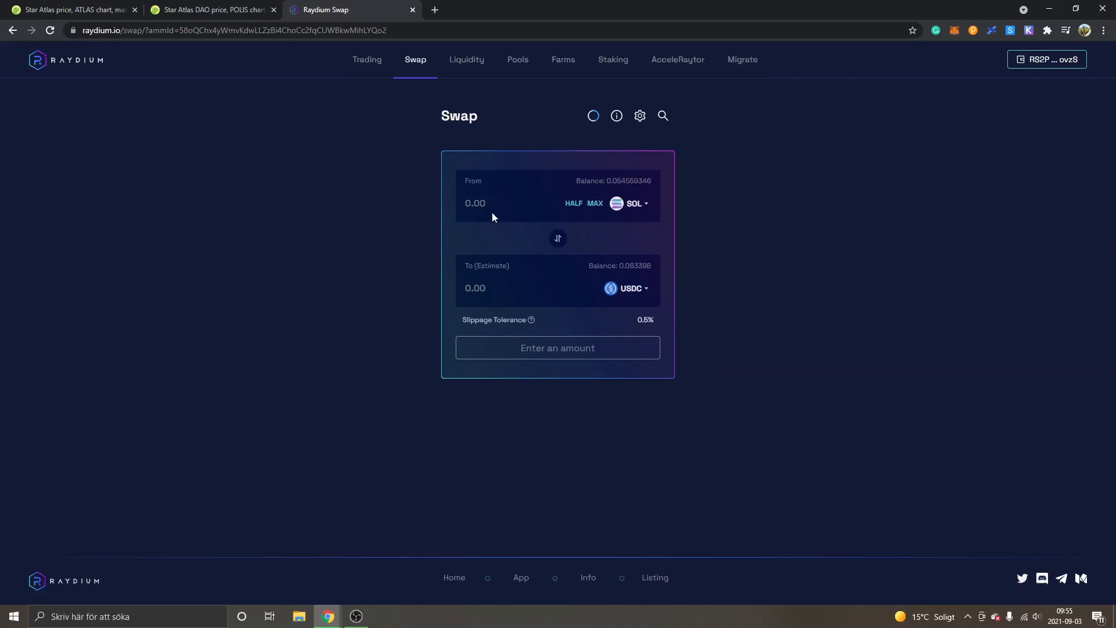
pyautogui.write('0.002279673')
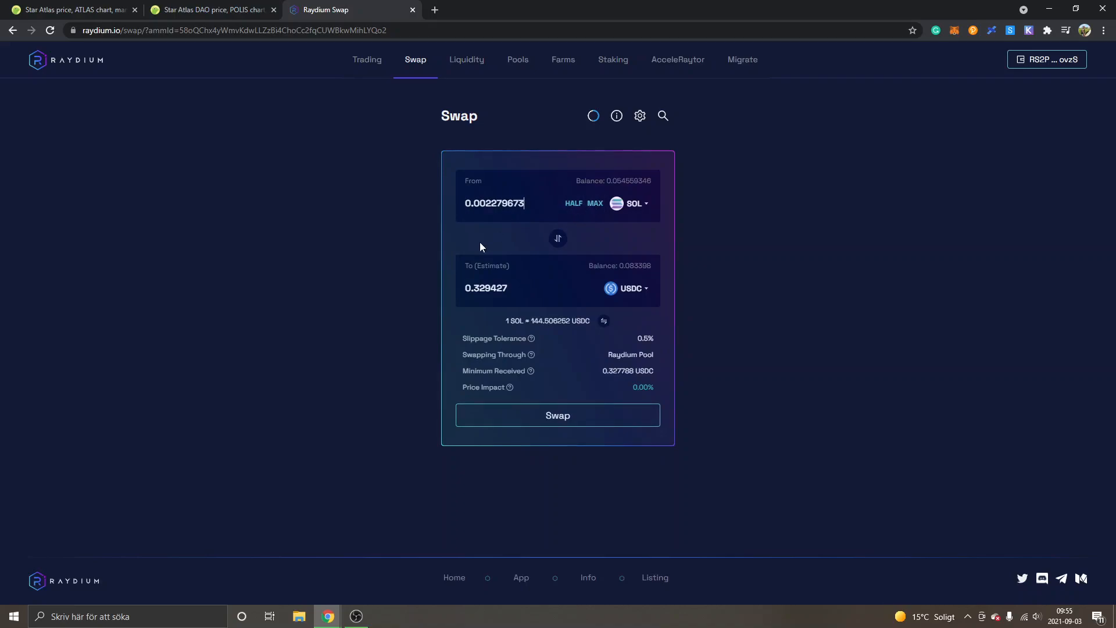
pyautogui.moveTo(485, 300)
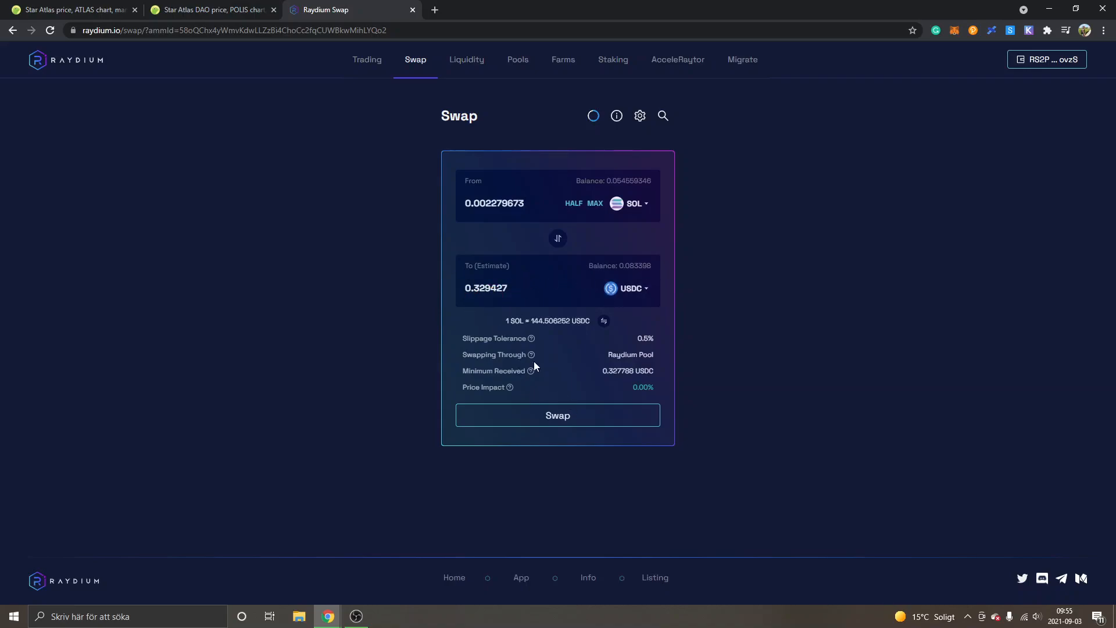
pyautogui.moveTo(558, 421)
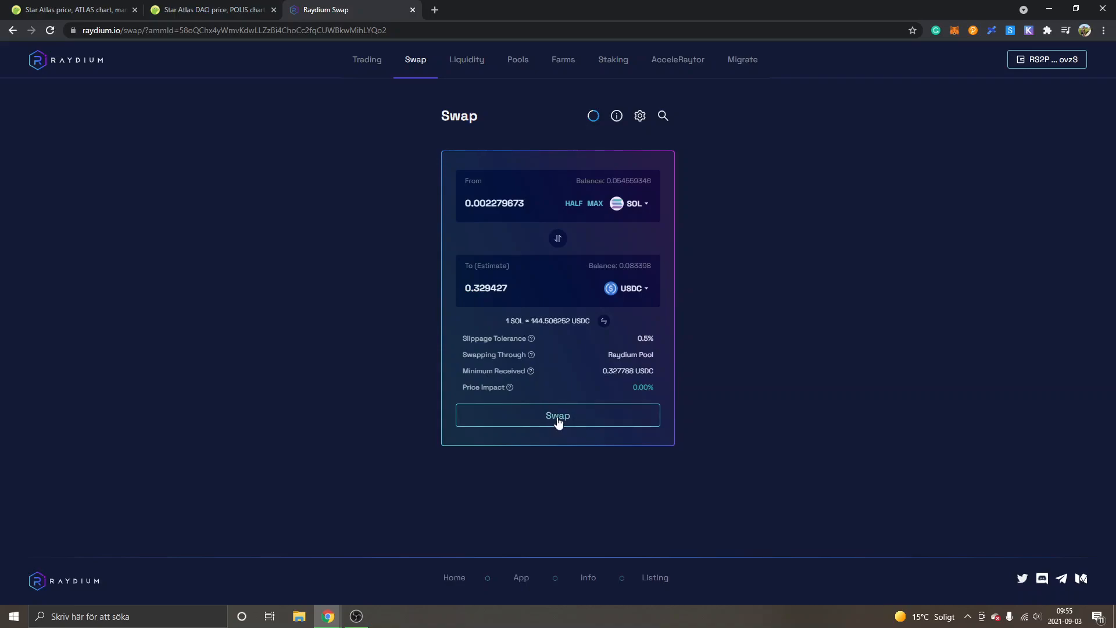
# - Submit the SOL to USDC swap and approve the transaction in Sollet
pyautogui.click(557, 415)
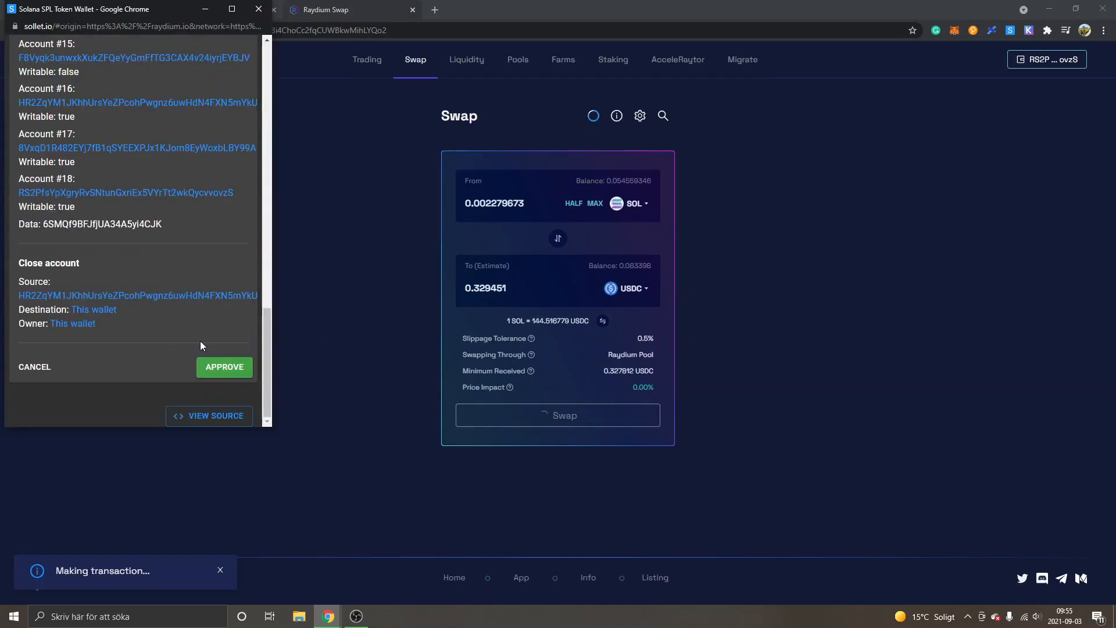
pyautogui.click(223, 367)
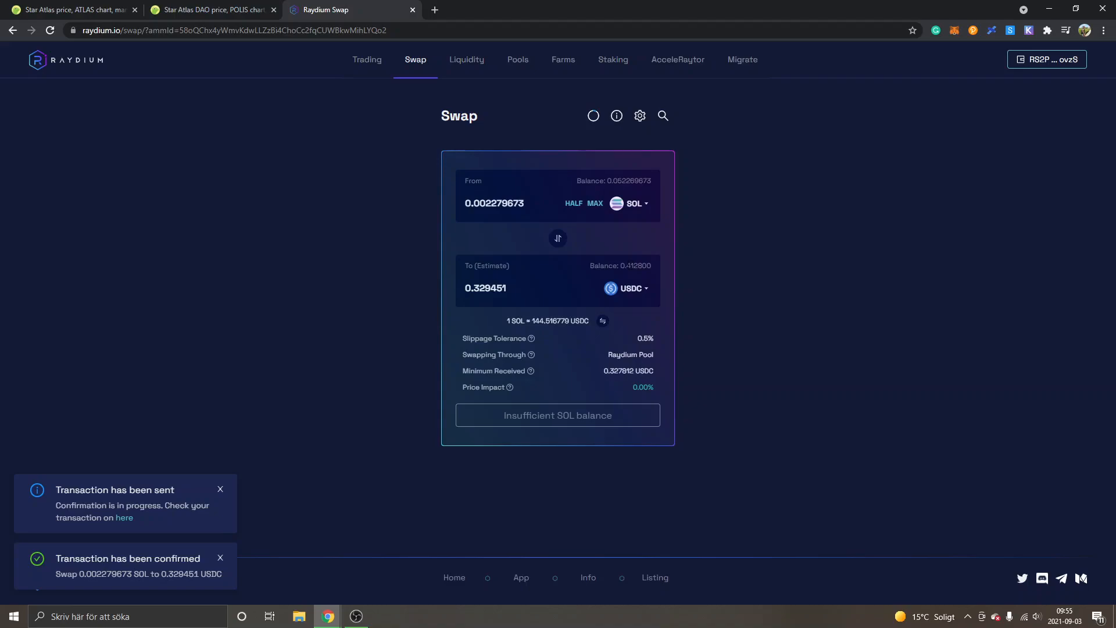
pyautogui.moveTo(570, 269)
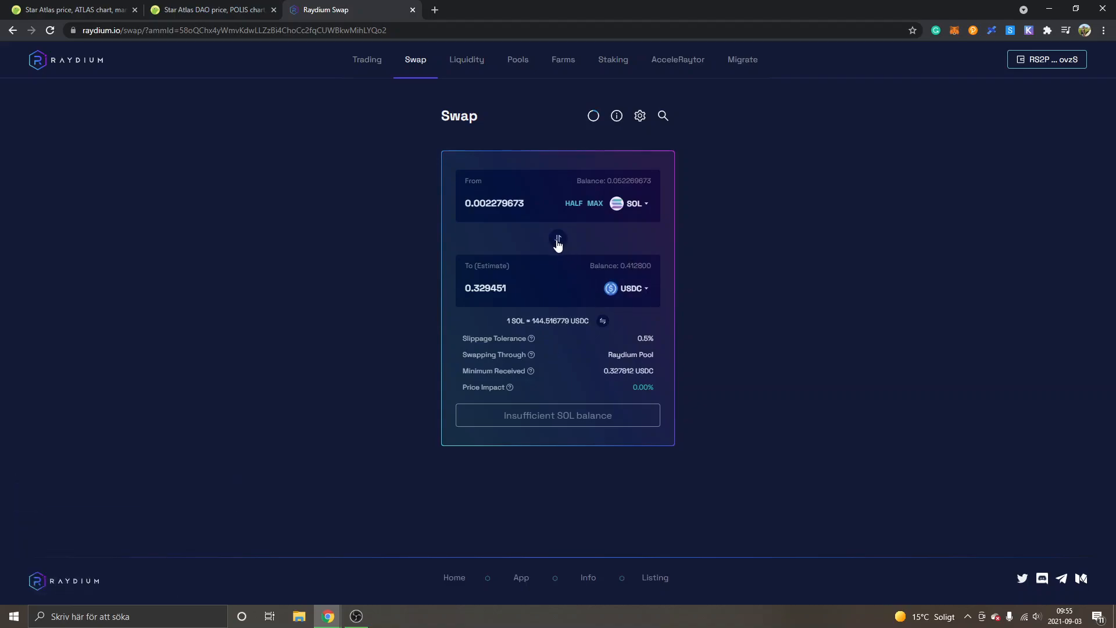
# - Reverse the swap to USDC → SOL and bring up the destination token list
pyautogui.click(557, 238)
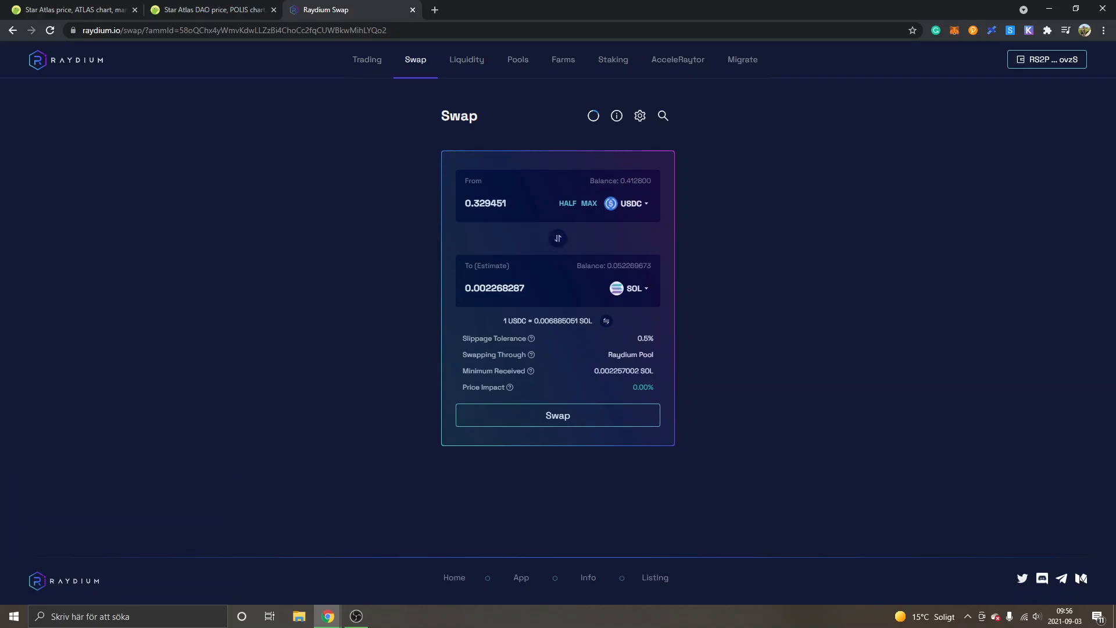
pyautogui.moveTo(631, 207)
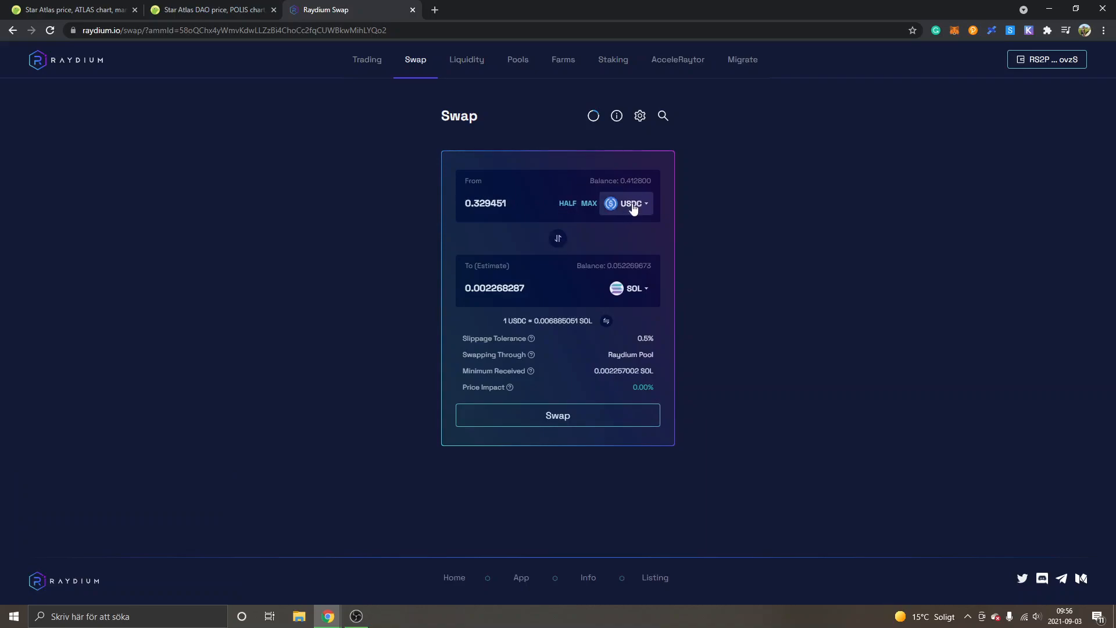
pyautogui.moveTo(627, 291)
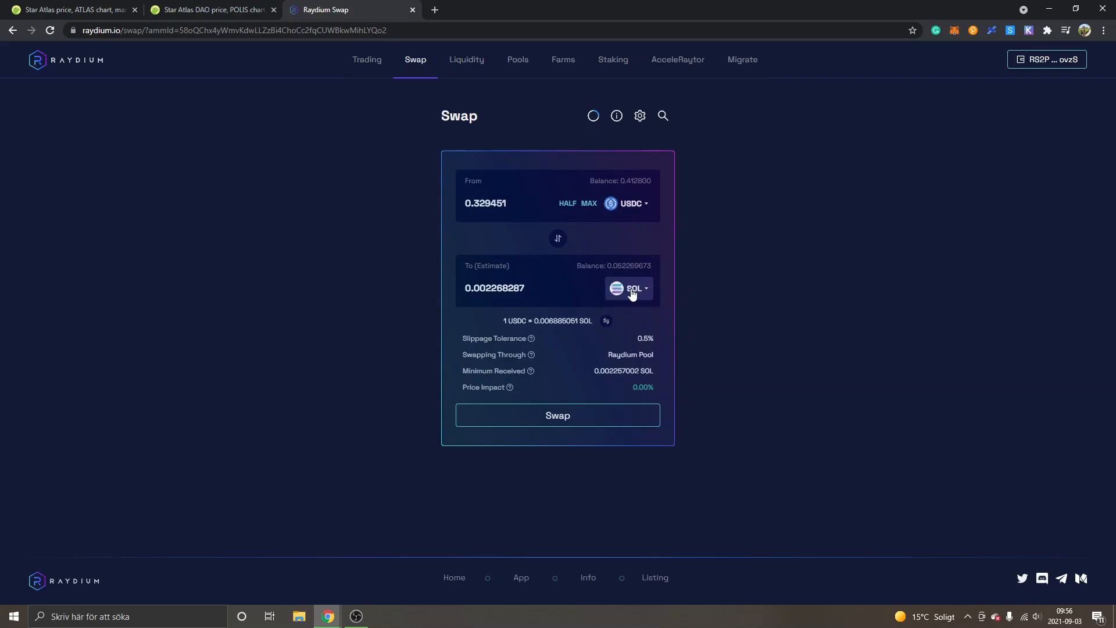
pyautogui.click(632, 289)
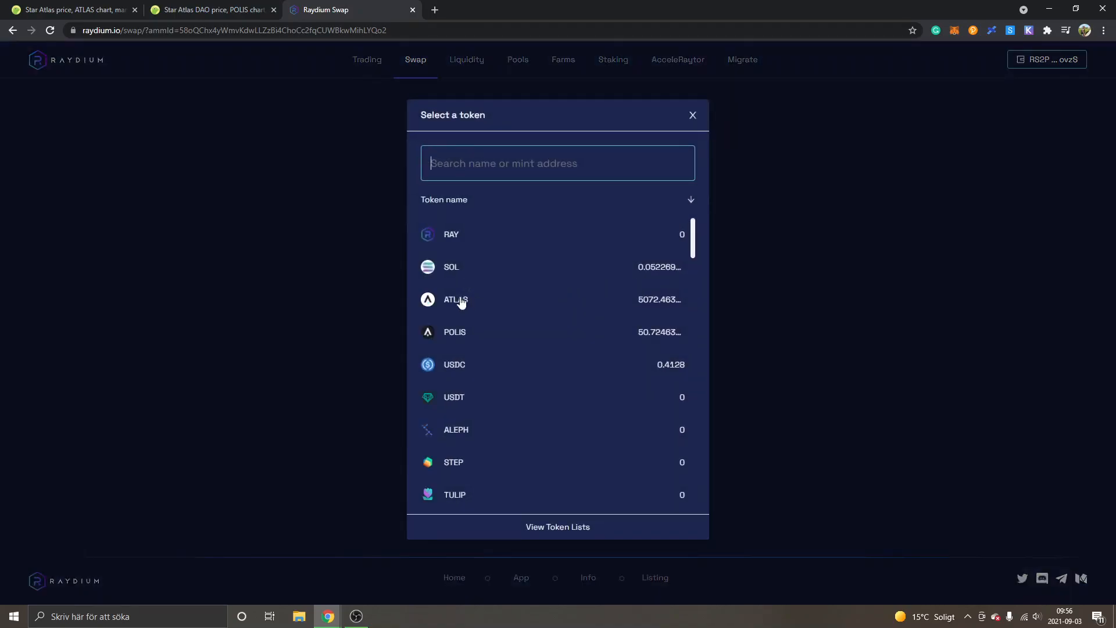
pyautogui.moveTo(457, 314)
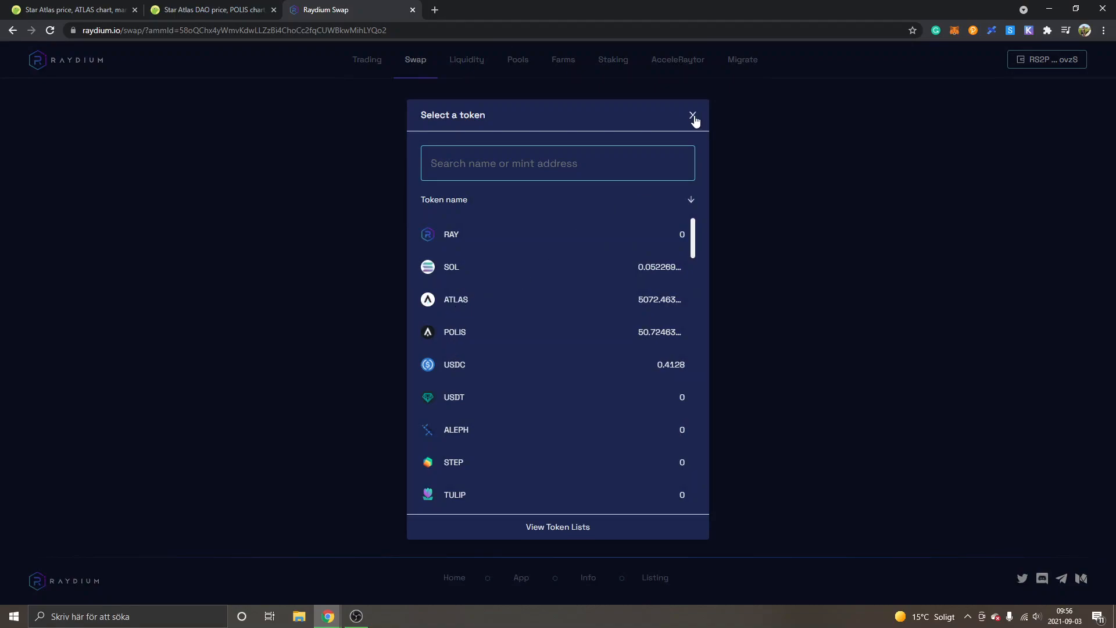
pyautogui.moveTo(454, 383)
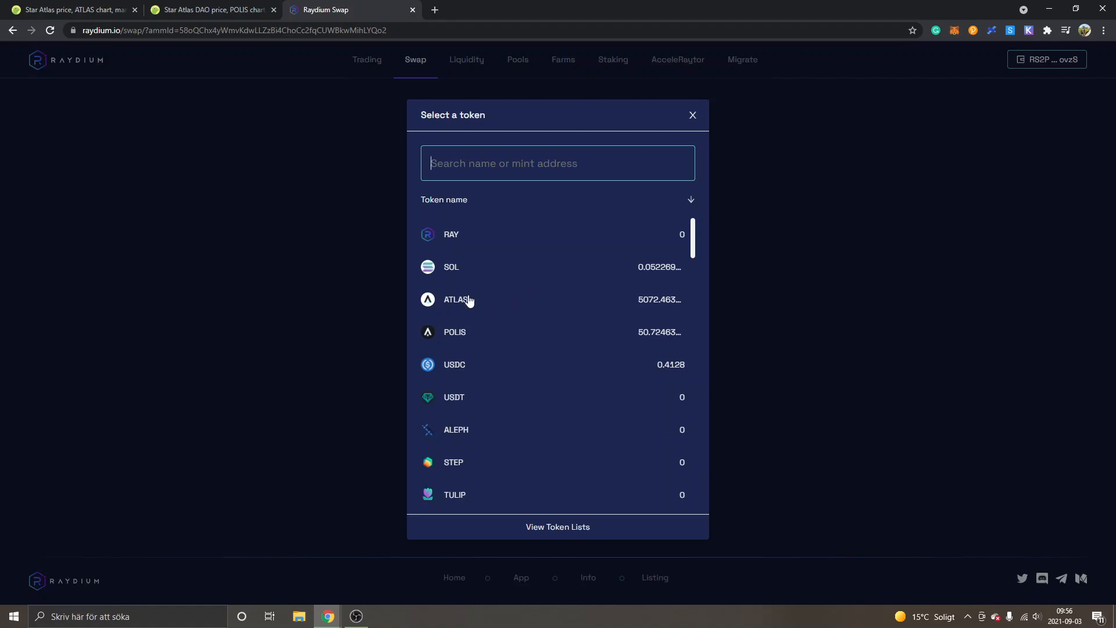
# - Search the token picker for 'atlas' and 'po', then close it without choosing
pyautogui.write('atlas')
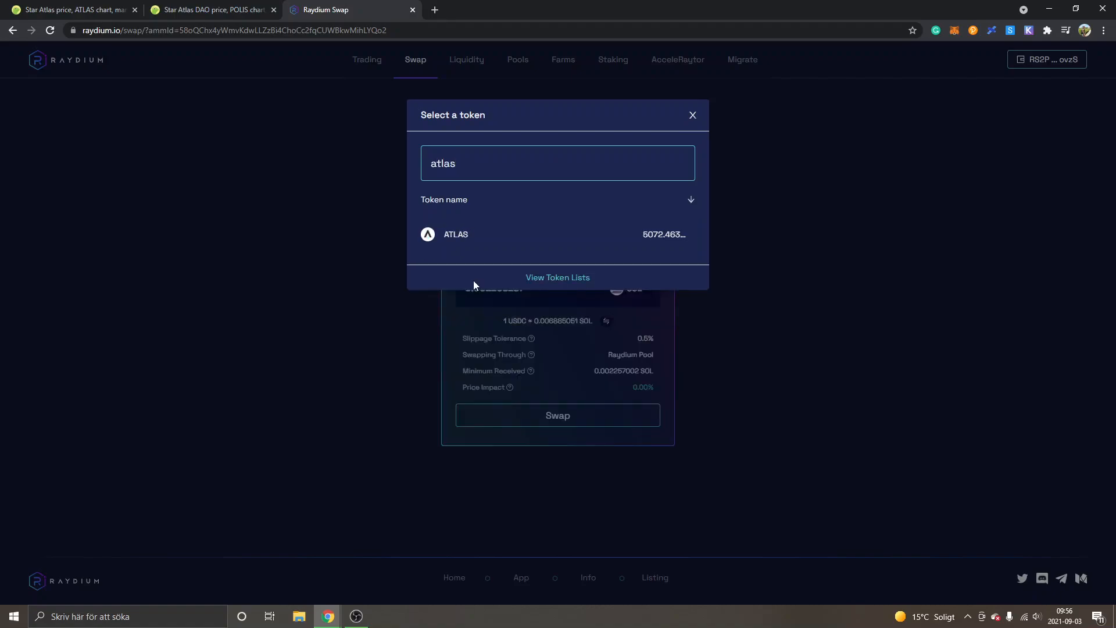
pyautogui.write('polis')
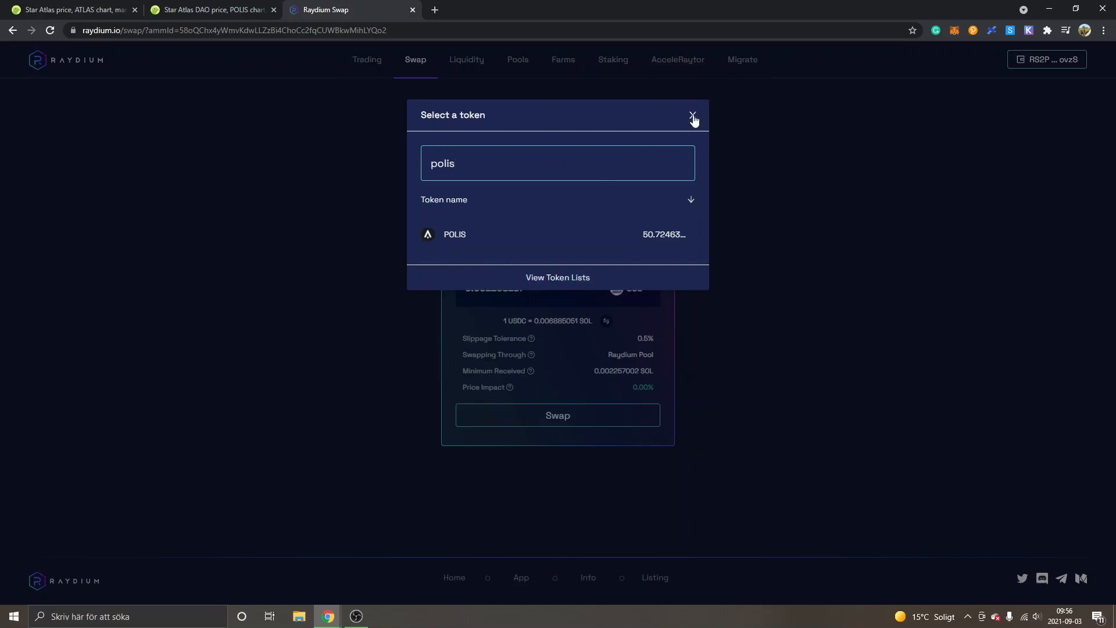
pyautogui.click(71, 10)
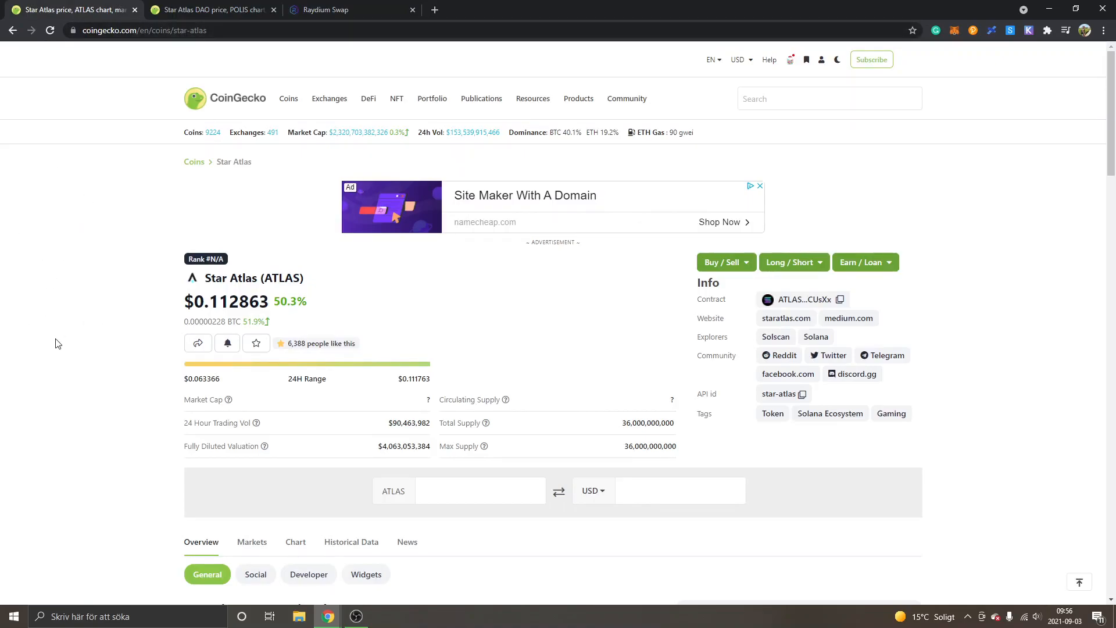
pyautogui.moveTo(311, 285)
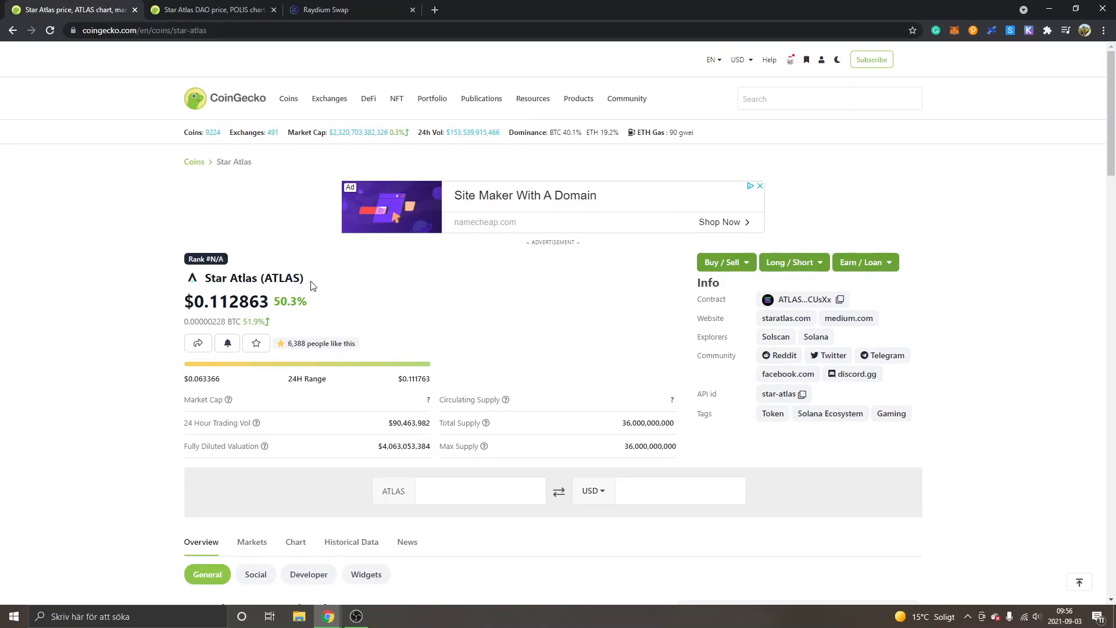
pyautogui.moveTo(348, 320)
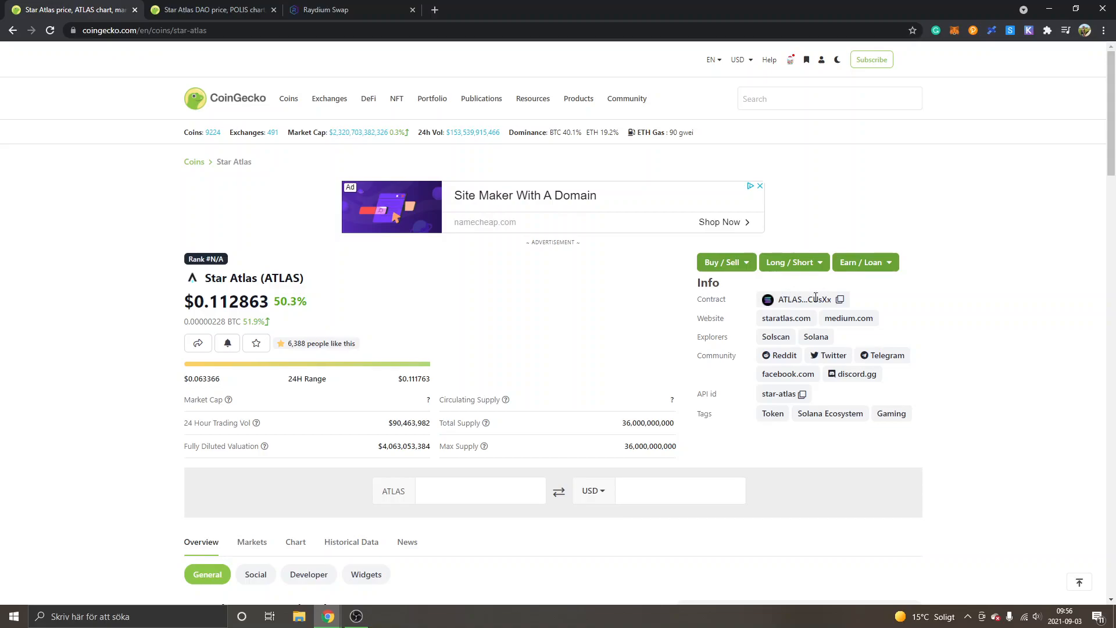
pyautogui.moveTo(840, 299)
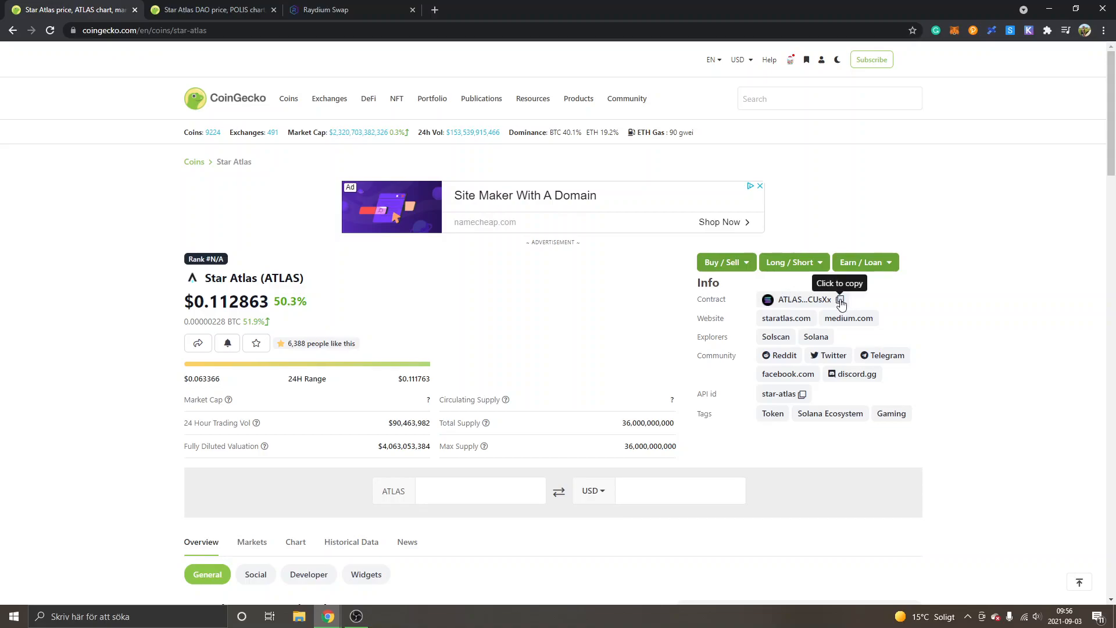
pyautogui.moveTo(824, 298)
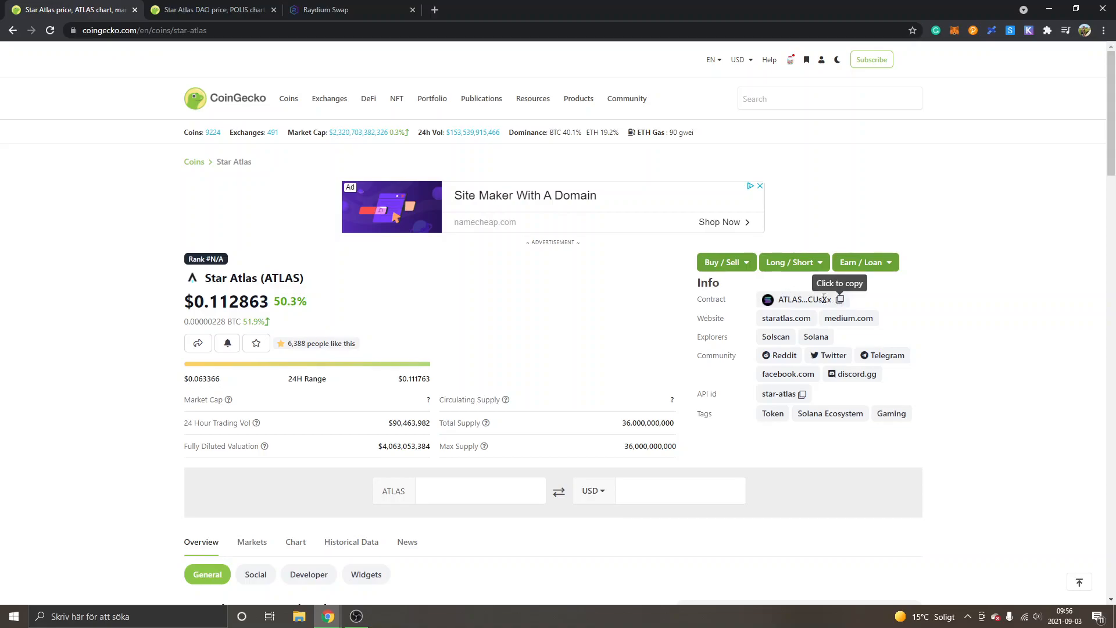
# - Copy the Star Atlas (ATLAS) contract address from its CoinGecko page
pyautogui.click(840, 299)
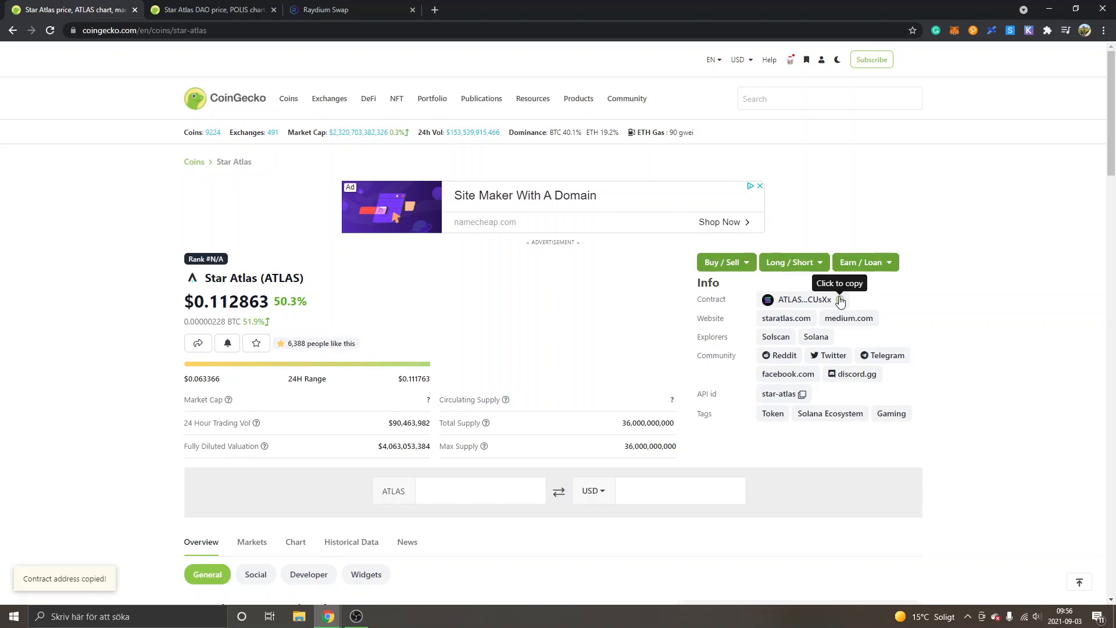
pyautogui.click(349, 9)
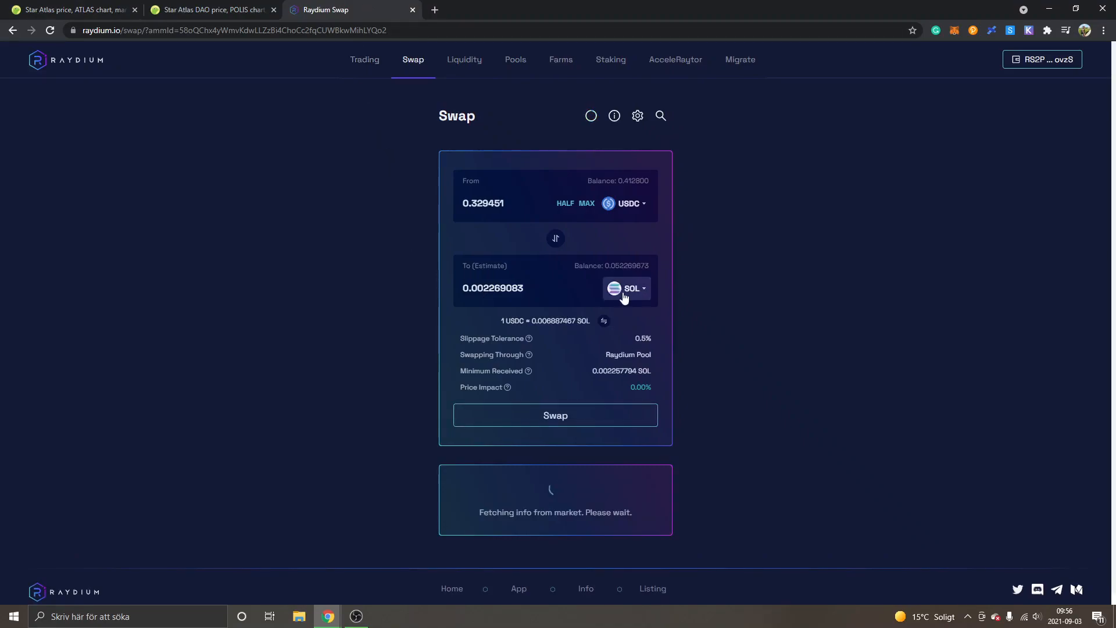
# - Choose ATLAS as the destination token via the pasted contract address
pyautogui.click(629, 288)
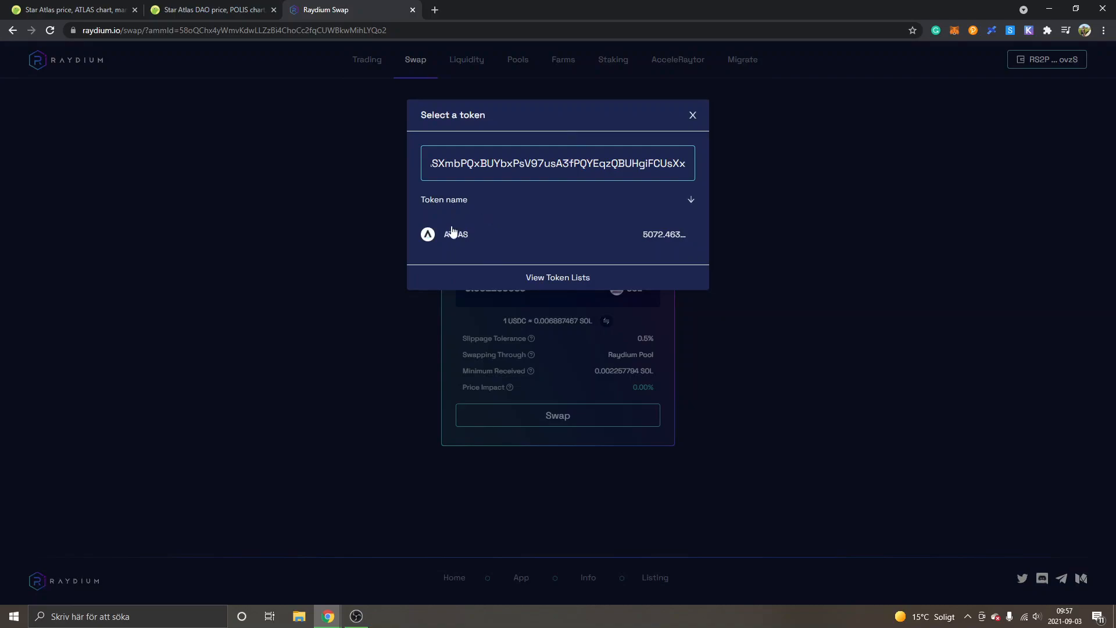
pyautogui.moveTo(494, 256)
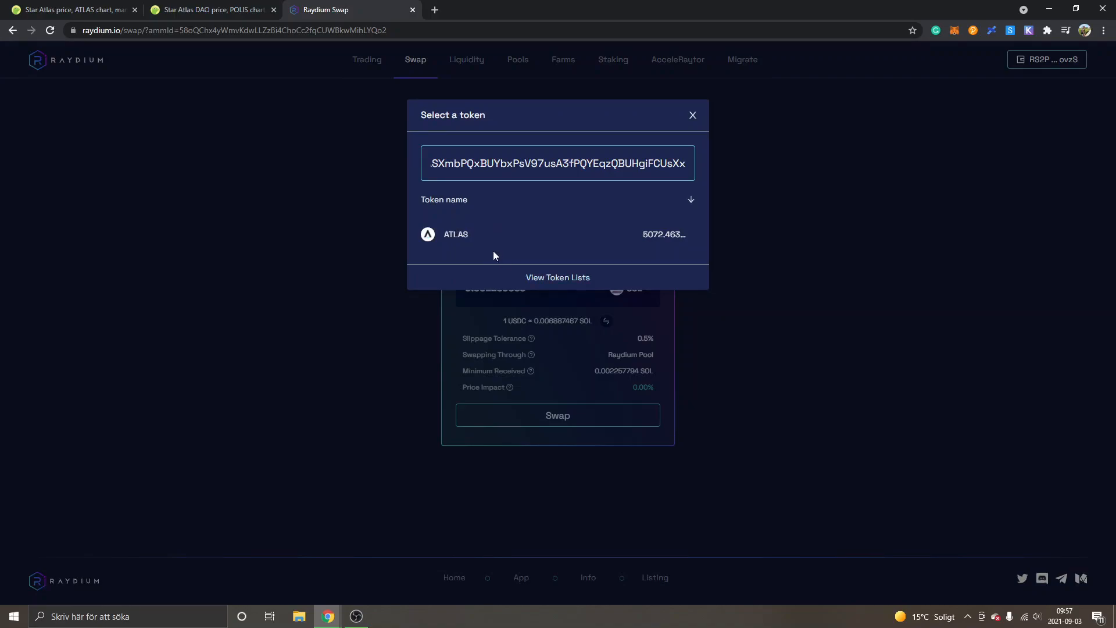
pyautogui.click(455, 234)
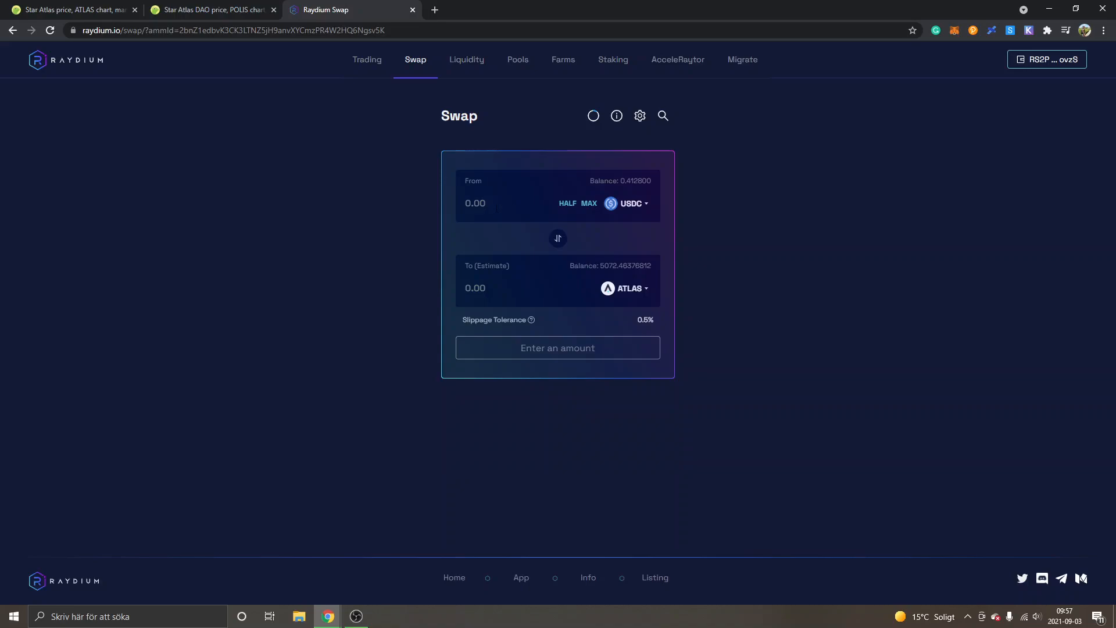
# - Swap 0.206400 USDC into ATLAS and approve the transaction in the Sollet wallet
pyautogui.write('0.206400')
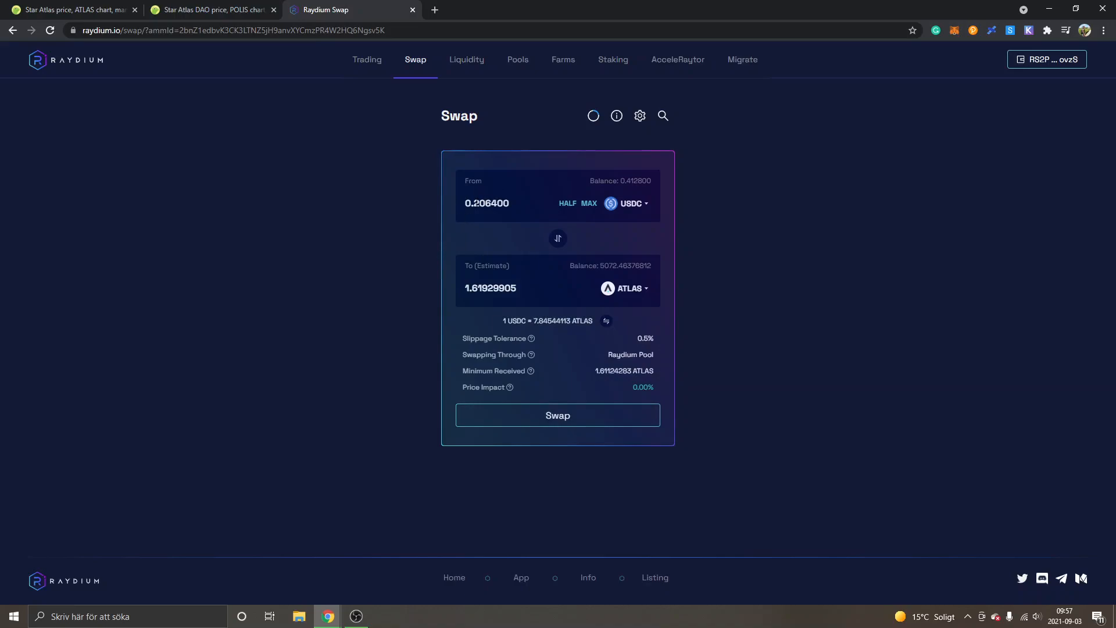
pyautogui.click(487, 203)
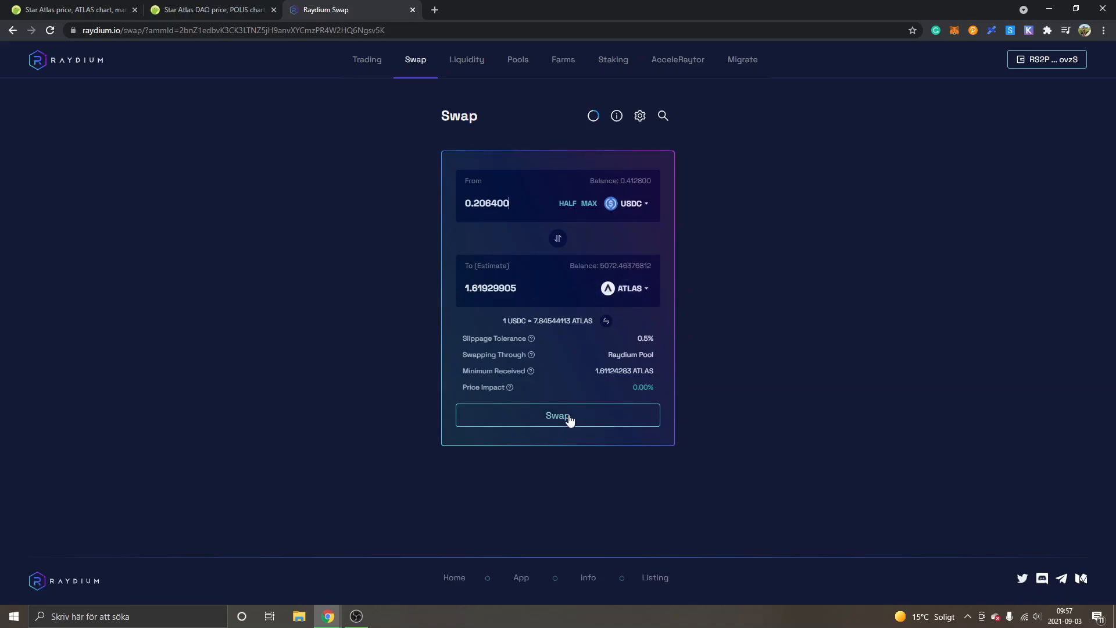
pyautogui.click(557, 415)
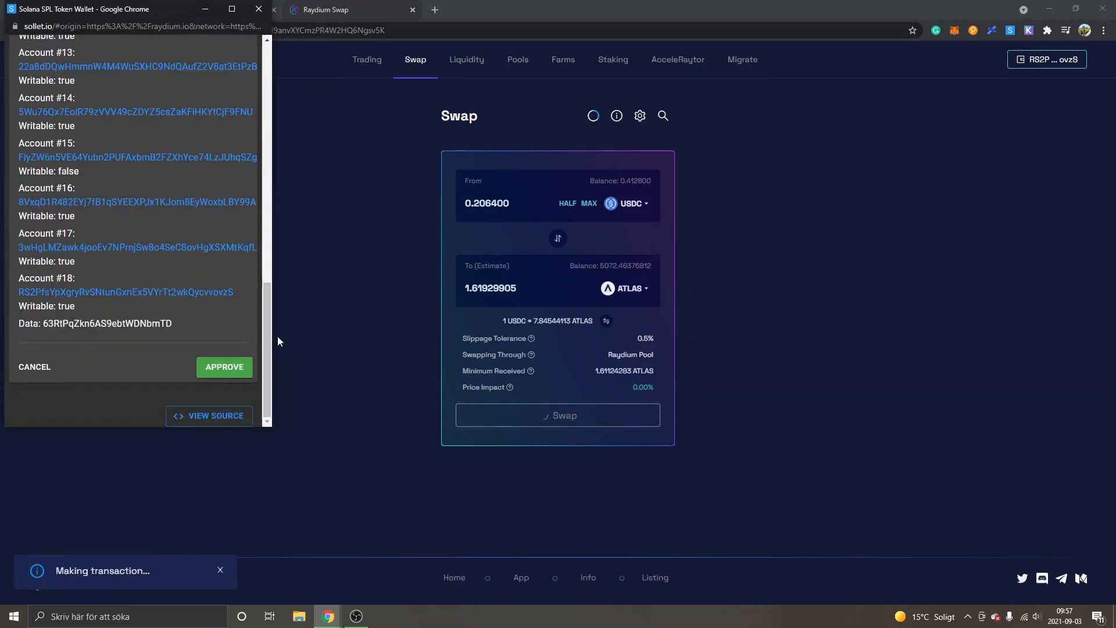
pyautogui.click(223, 367)
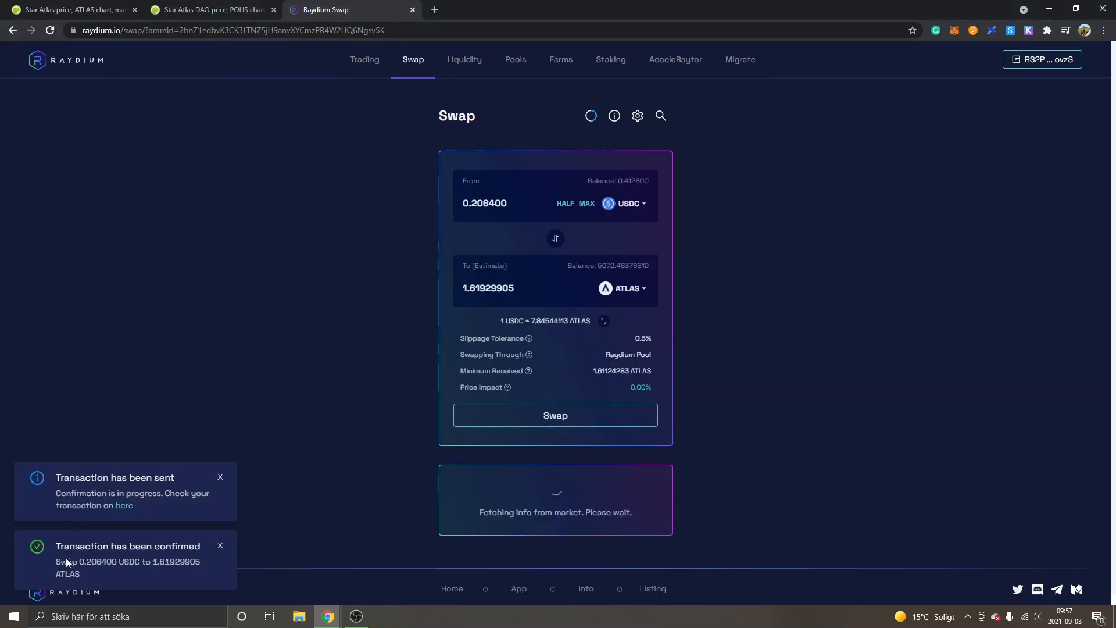
pyautogui.moveTo(279, 460)
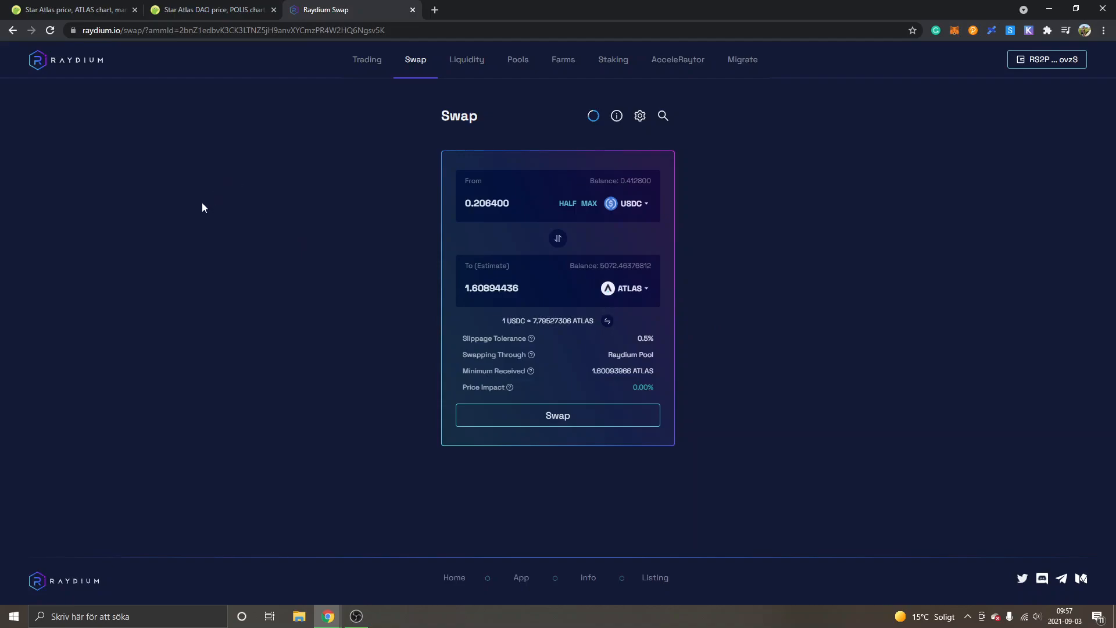
pyautogui.click(211, 10)
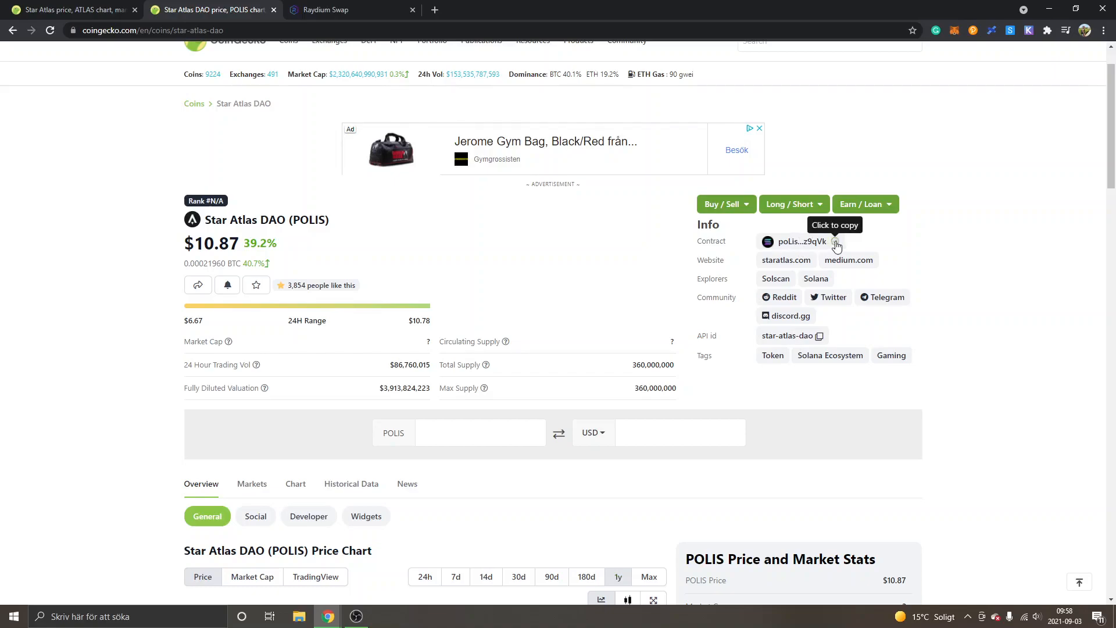
# - Copy the POLIS contract address from CoinGecko and return to the Raydium swap page
pyautogui.click(836, 243)
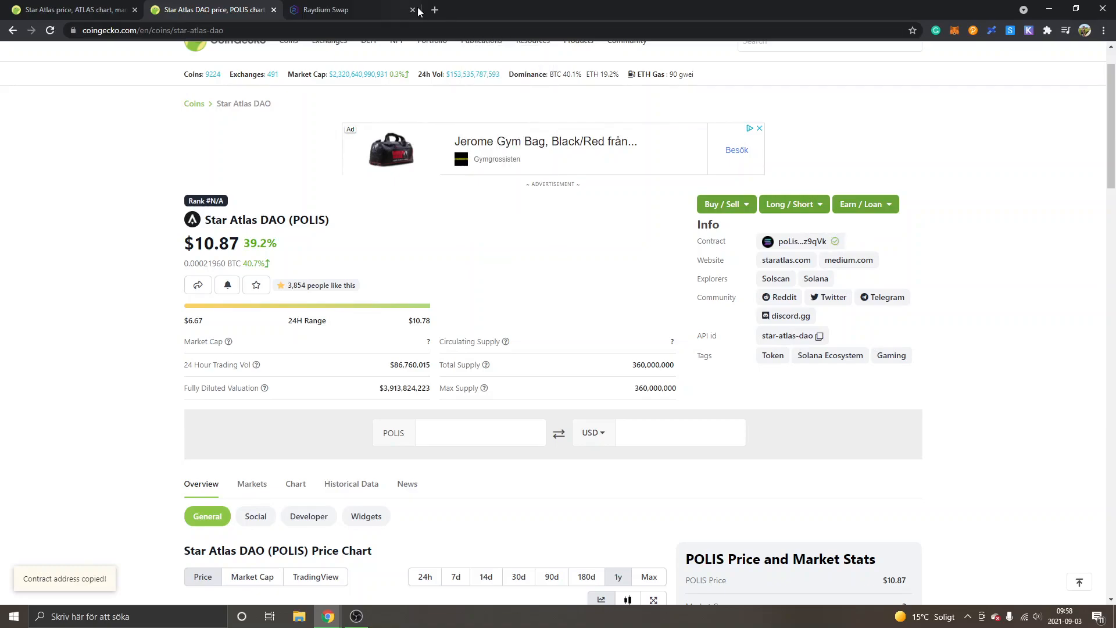
pyautogui.click(325, 9)
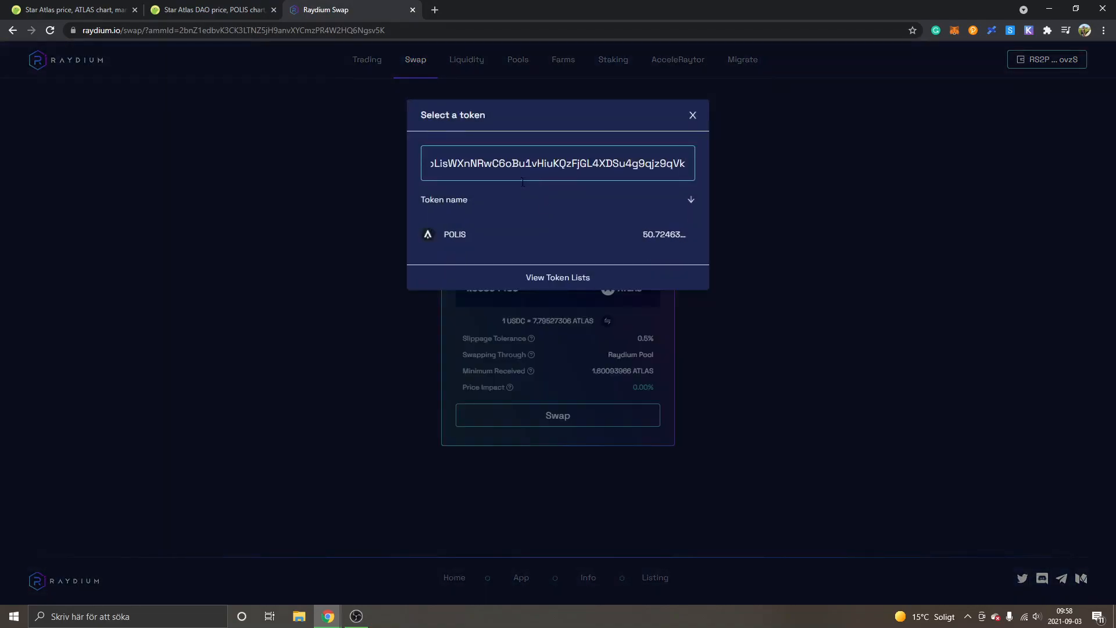
pyautogui.moveTo(463, 238)
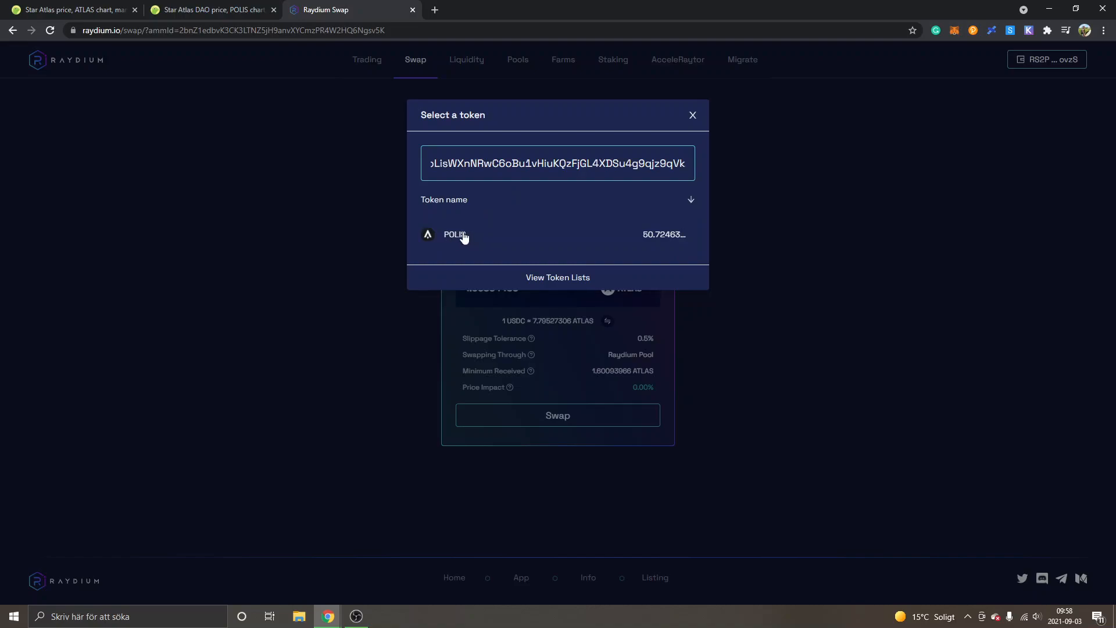
# - Choose POLIS as the receive token so the swap pairs USDC to POLIS
pyautogui.click(454, 234)
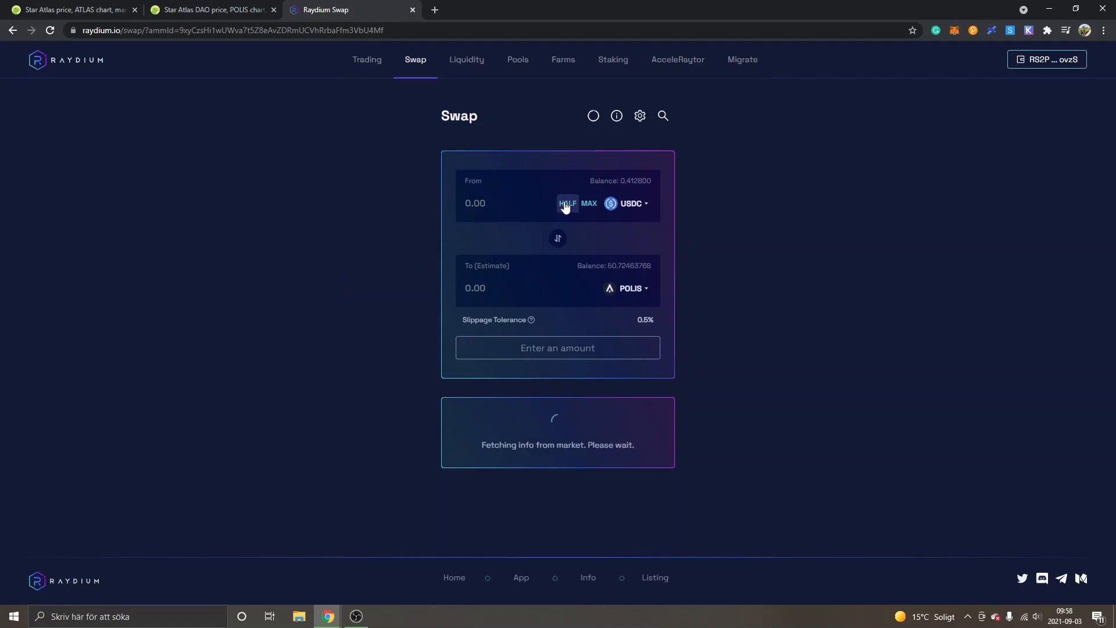
# - Swap half the USDC balance (0.206400 USDC) into 0.01811712 POLIS and approve it in the Sollet wallet
pyautogui.click(568, 204)
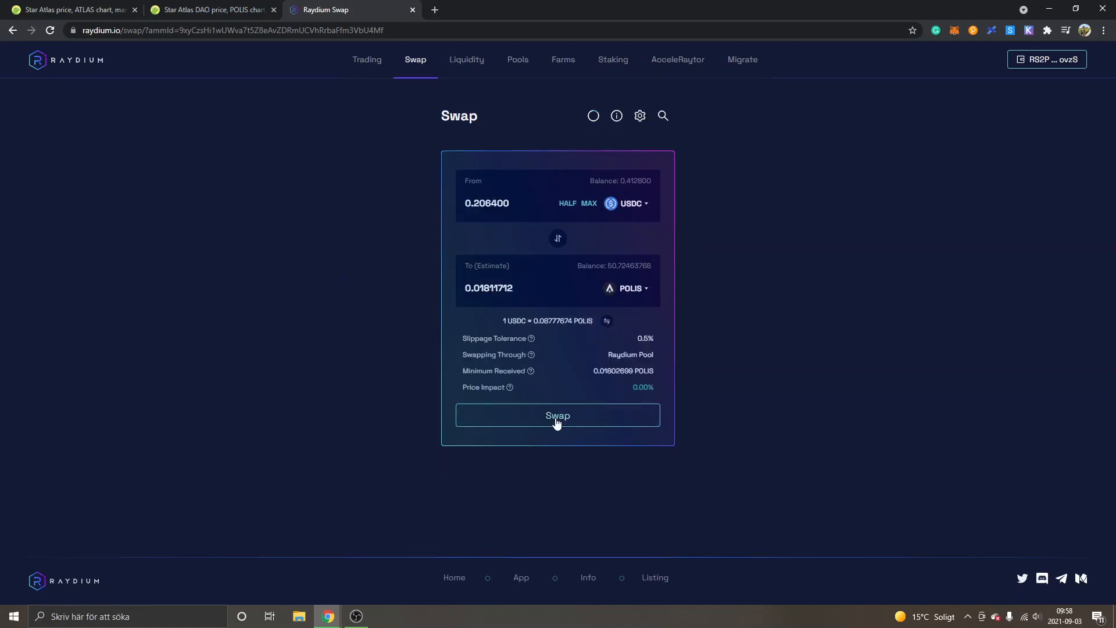
pyautogui.click(558, 415)
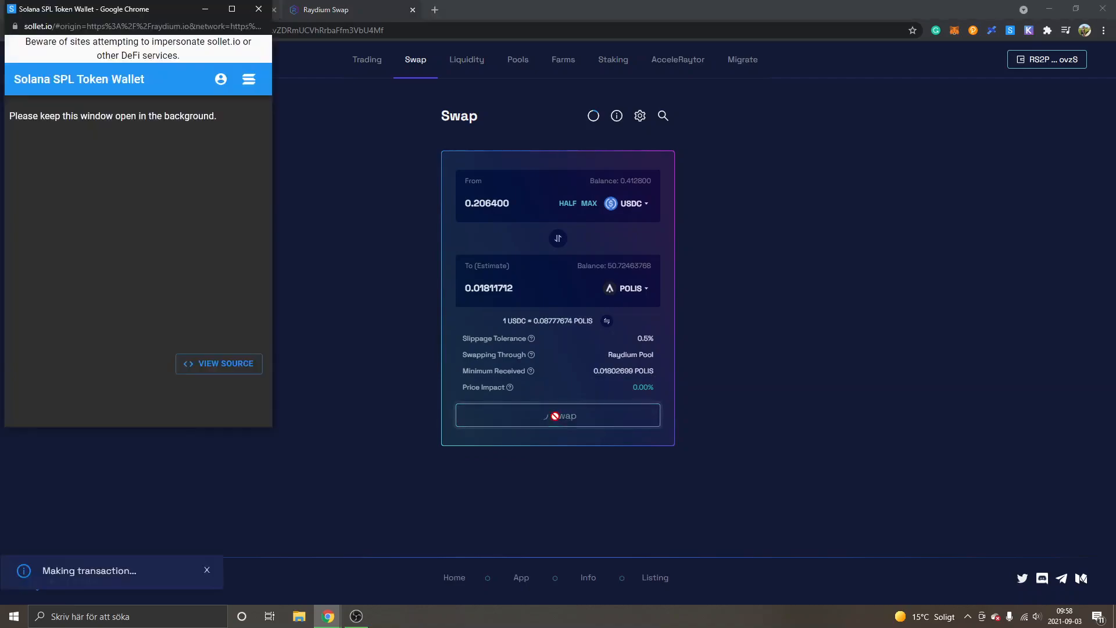
pyautogui.click(558, 415)
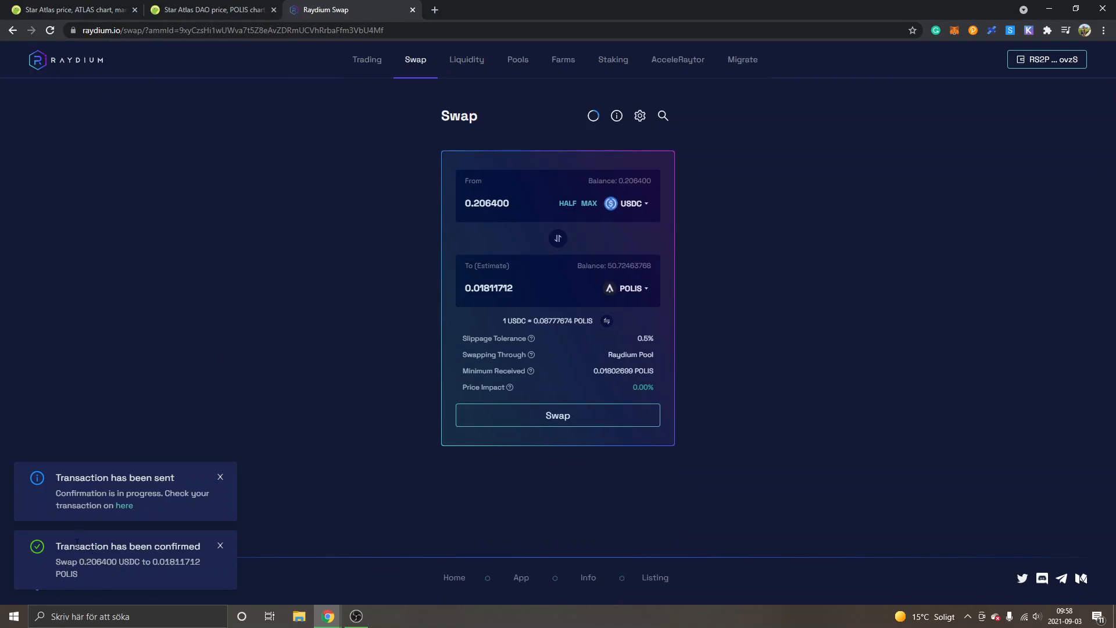
pyautogui.moveTo(407, 168)
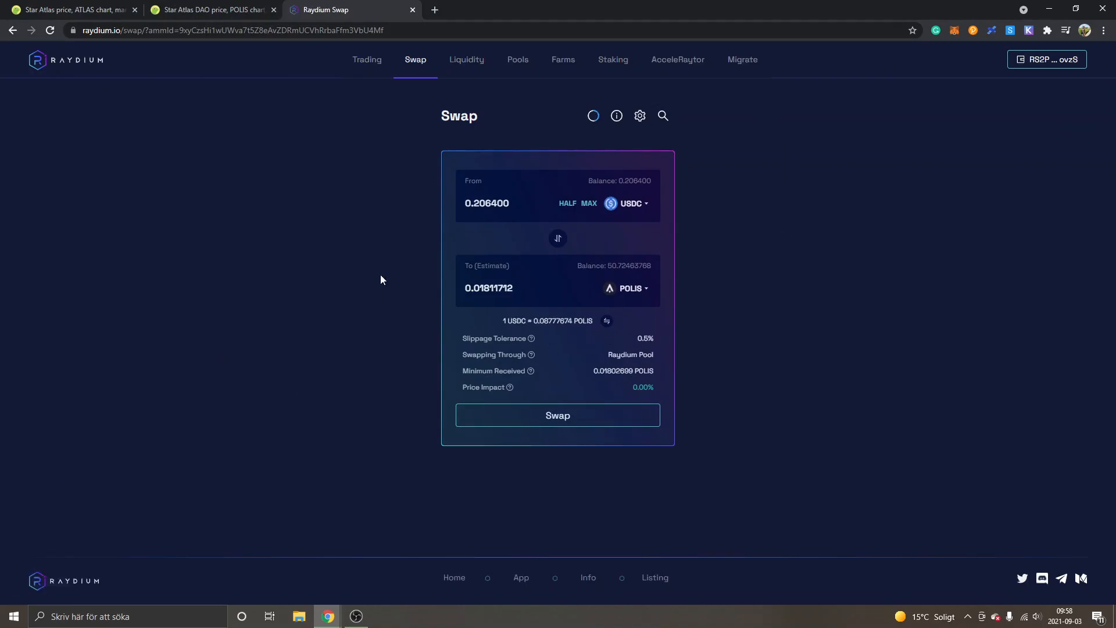
pyautogui.moveTo(774, 212)
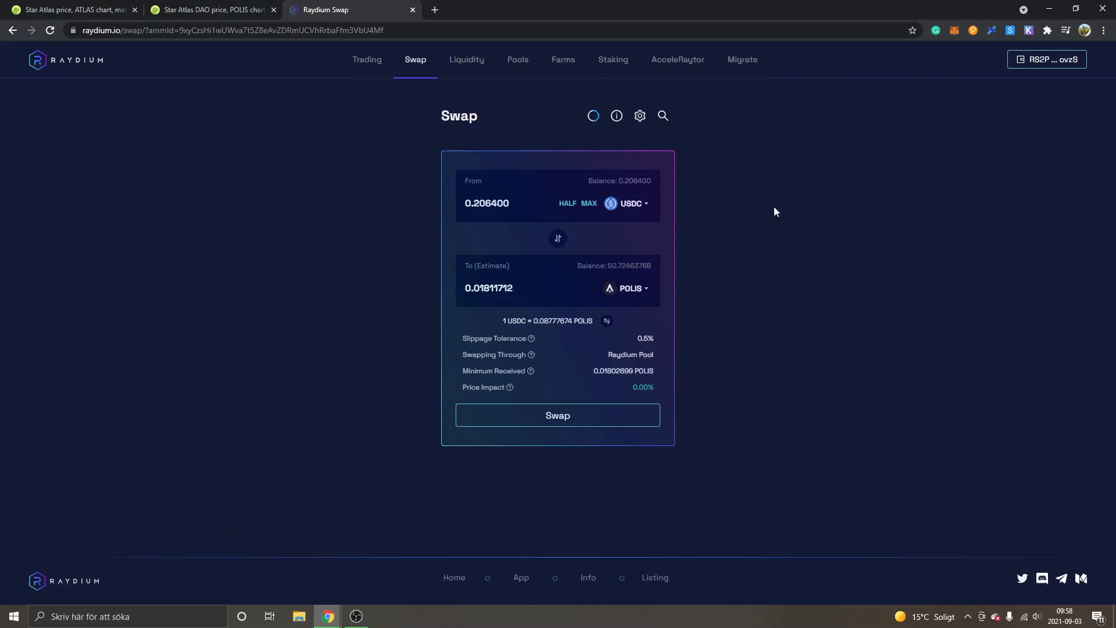
pyautogui.moveTo(625, 204)
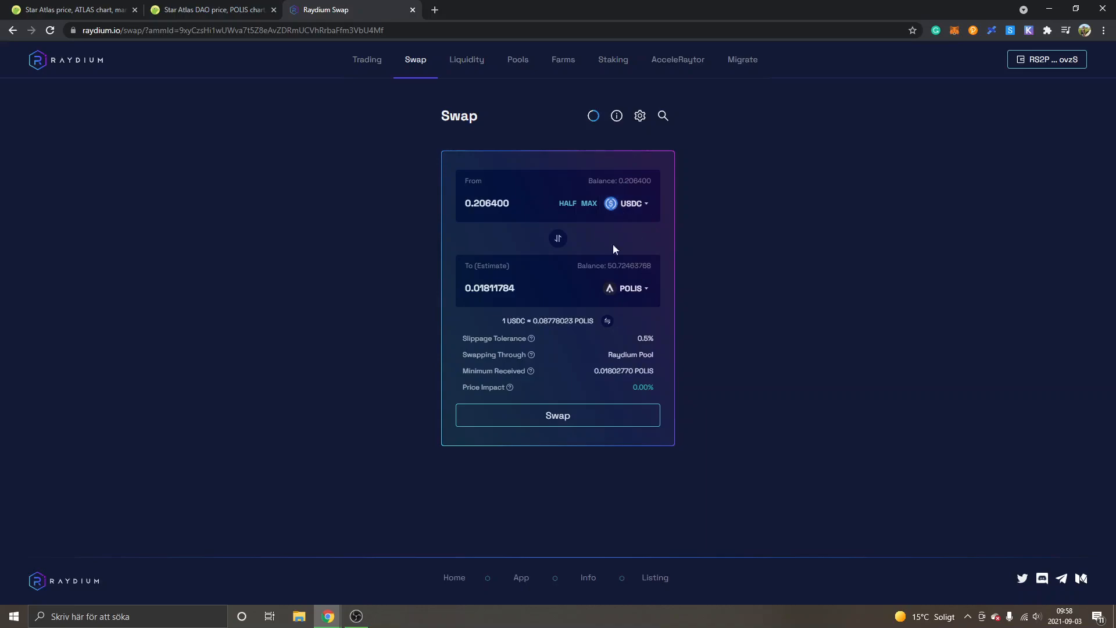
pyautogui.moveTo(236, 386)
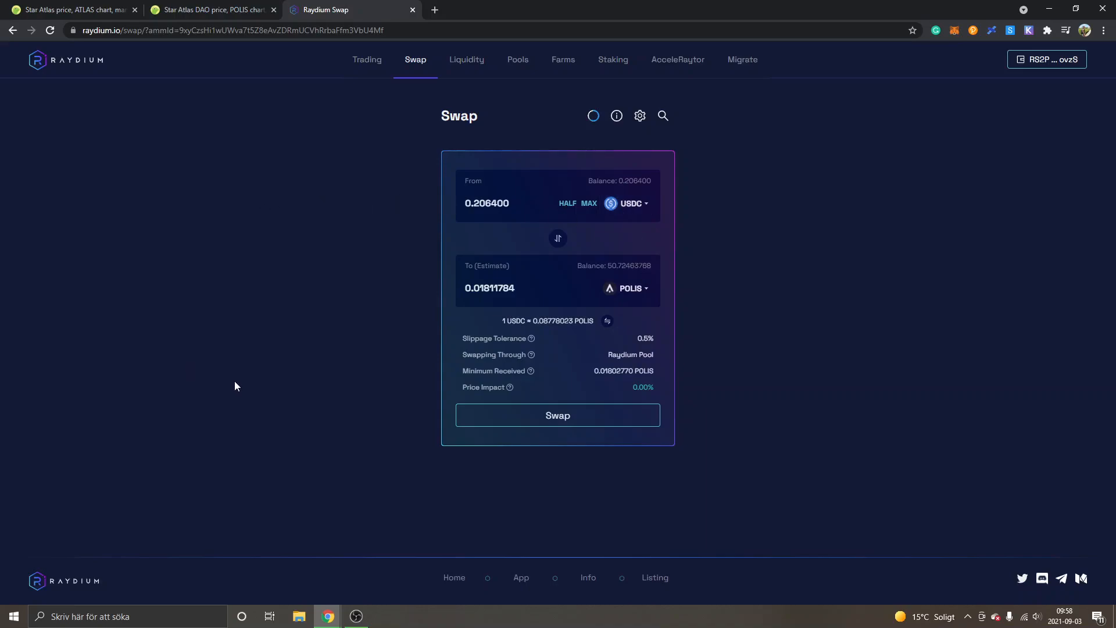